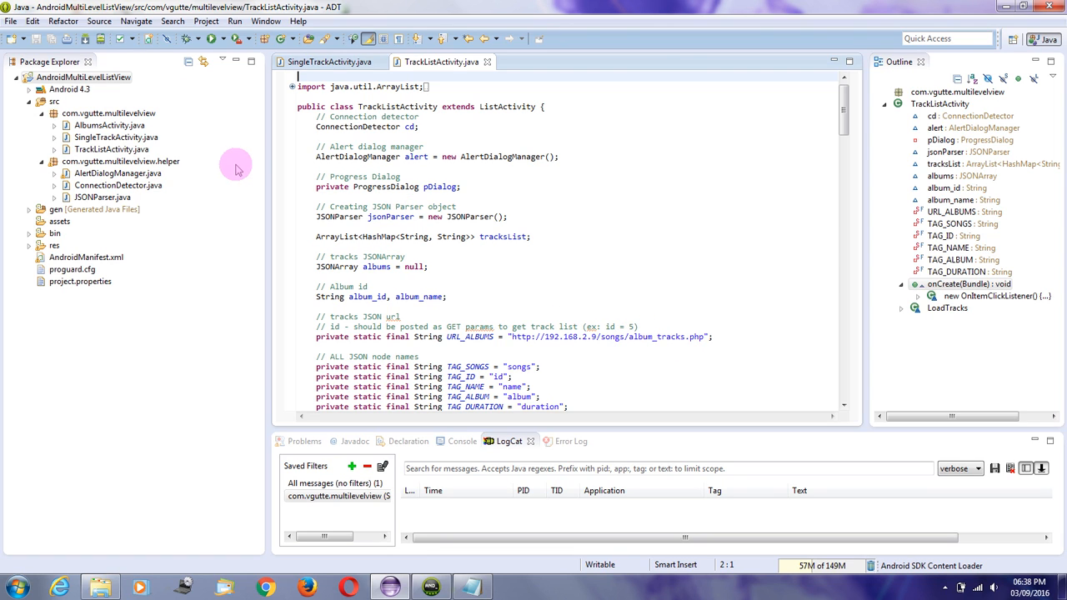
Run AndroidMultiLevelListView as an Android application on the running VGutte emulator
{"action": "right_click", "coordinate": [83, 77]}
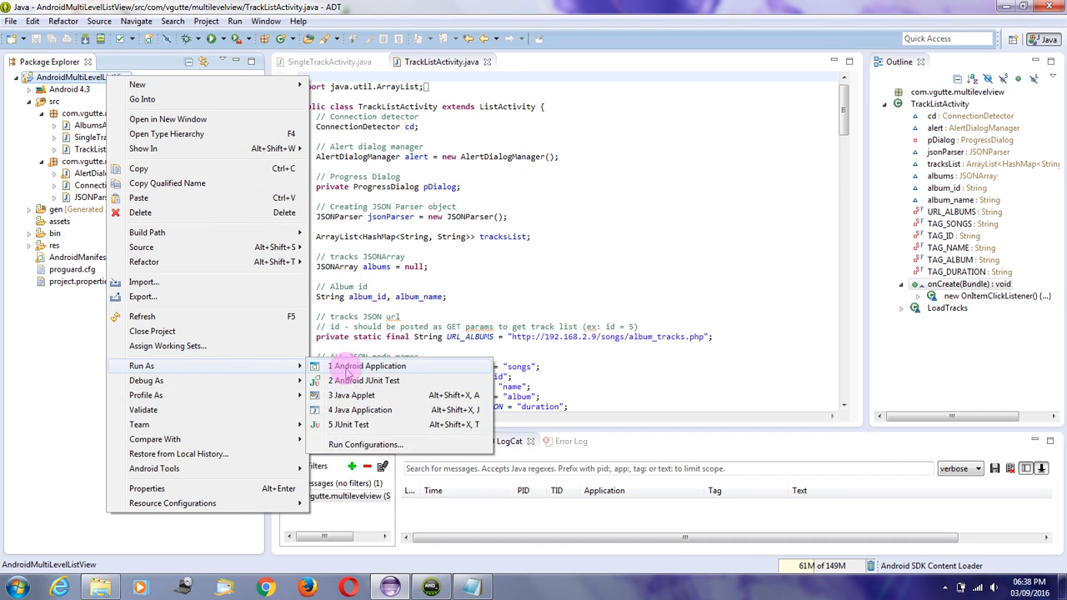
{"action": "left_click", "coordinate": [367, 367]}
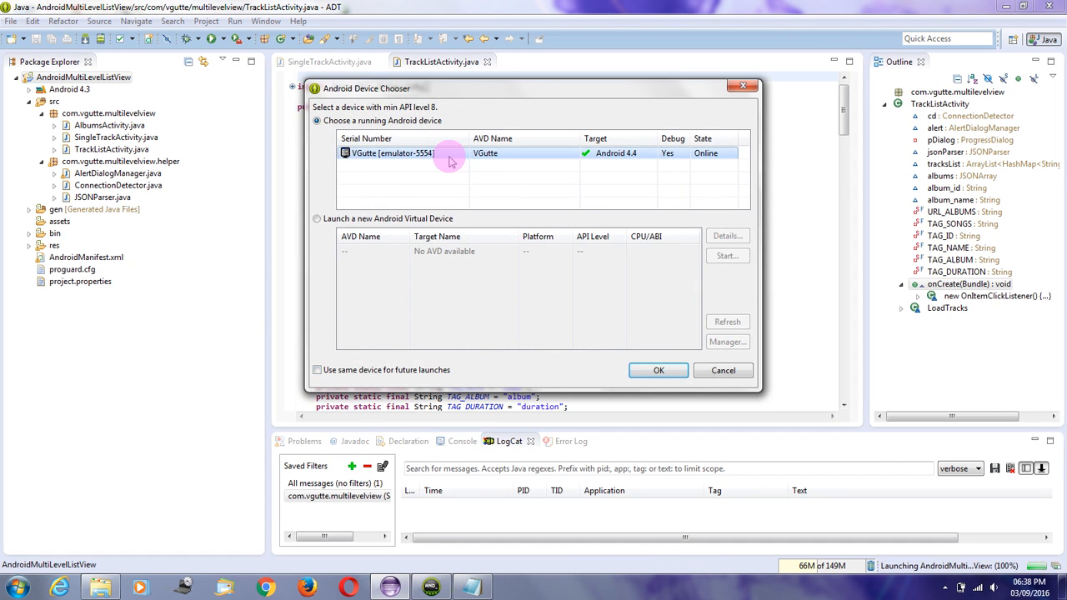
{"action": "left_click", "coordinate": [659, 370]}
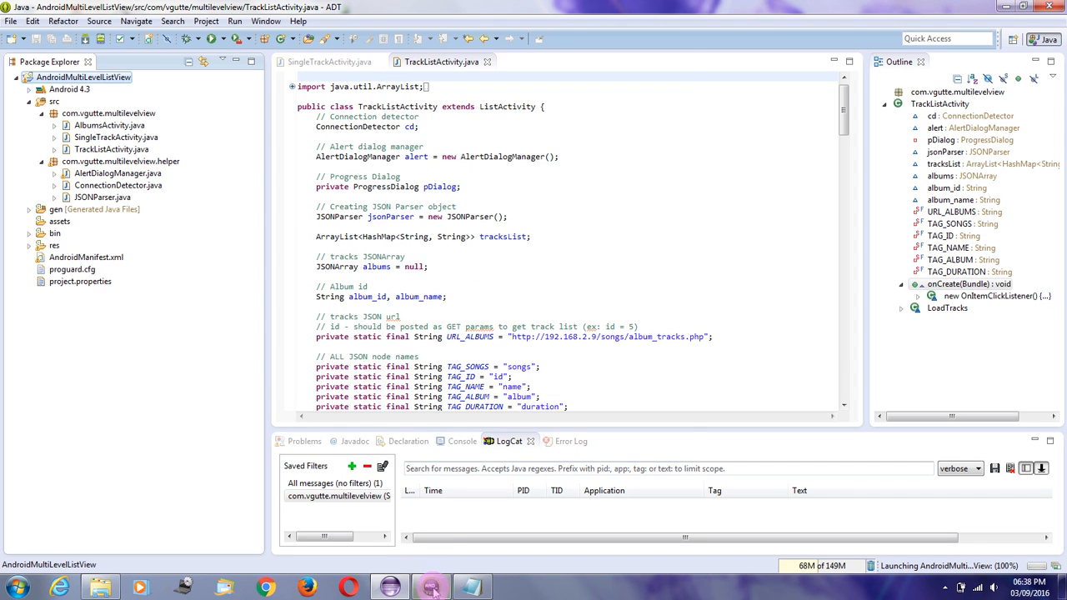
Bring up the booted emulator and drag its window over the Eclipse workspace
{"action": "left_click", "coordinate": [432, 587]}
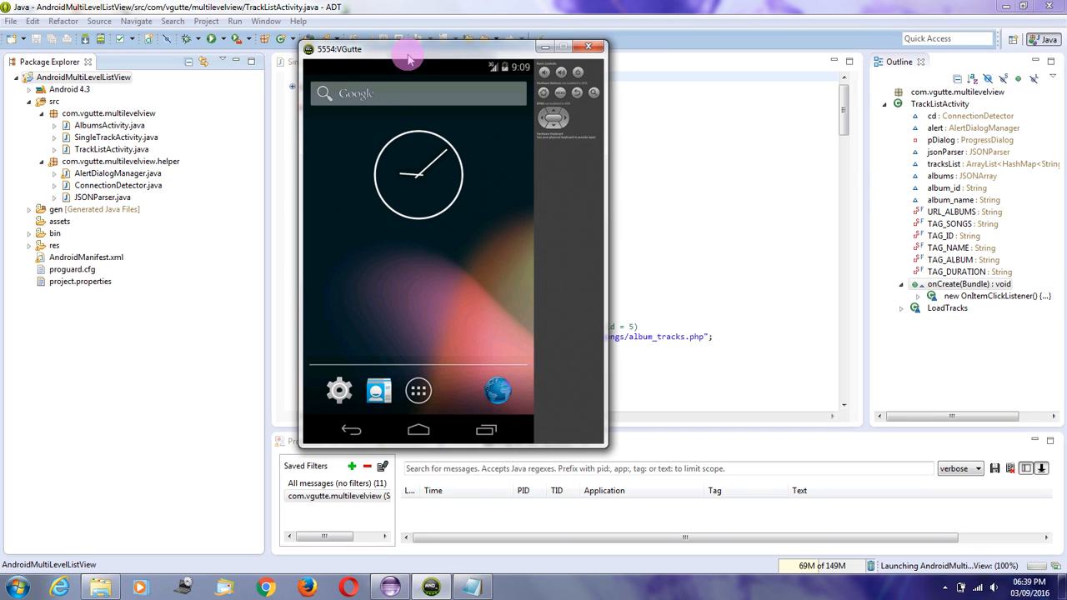
{"action": "mouse_move", "coordinate": [697, 390]}
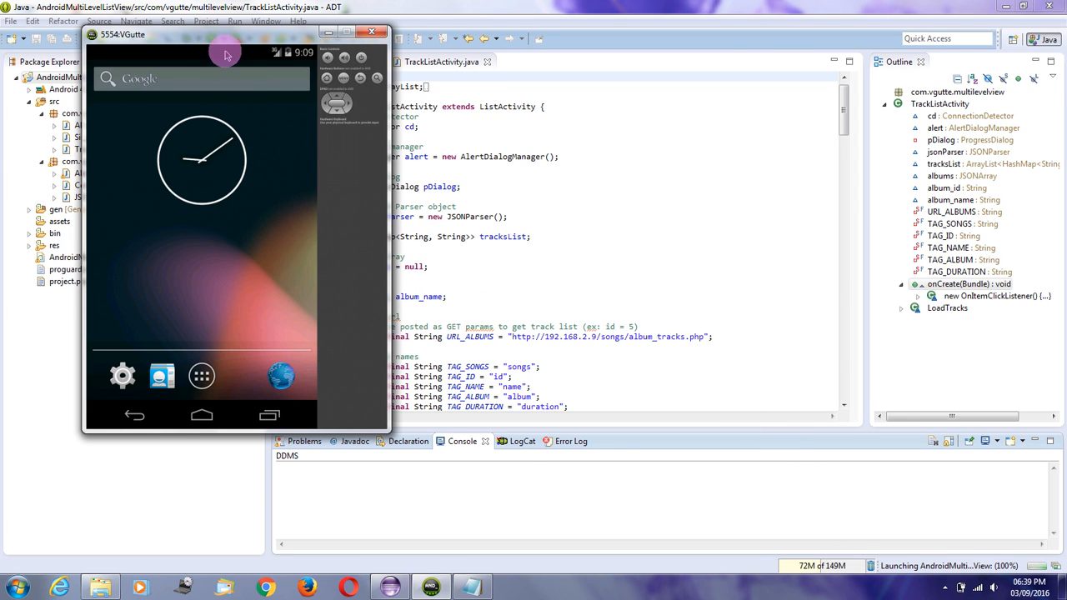
{"action": "left_click_drag", "start_coordinate": [225, 33], "coordinate": [434, 45]}
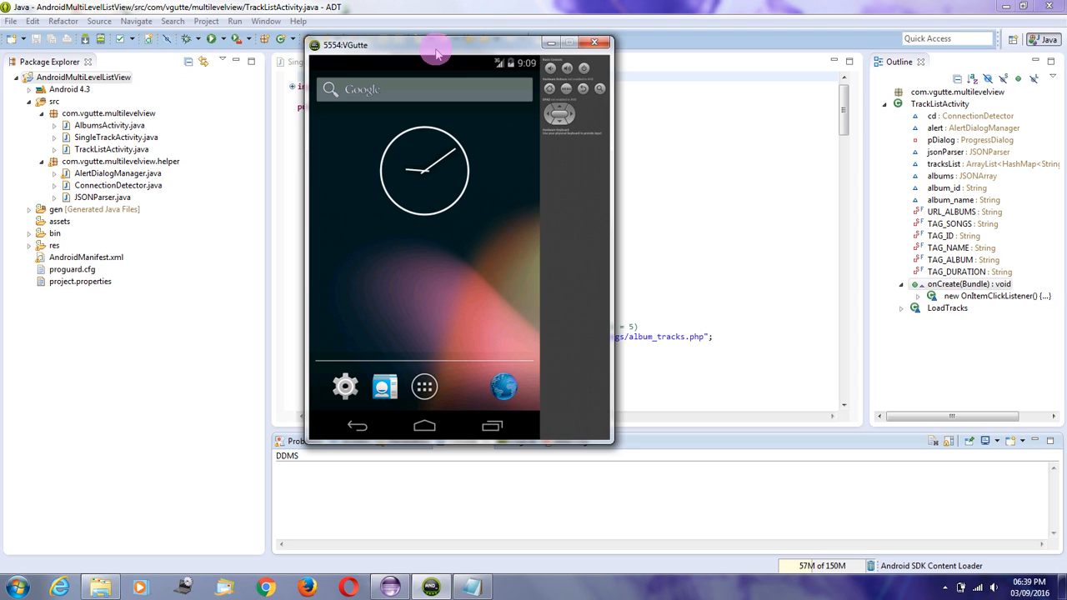
{"action": "mouse_move", "coordinate": [907, 577]}
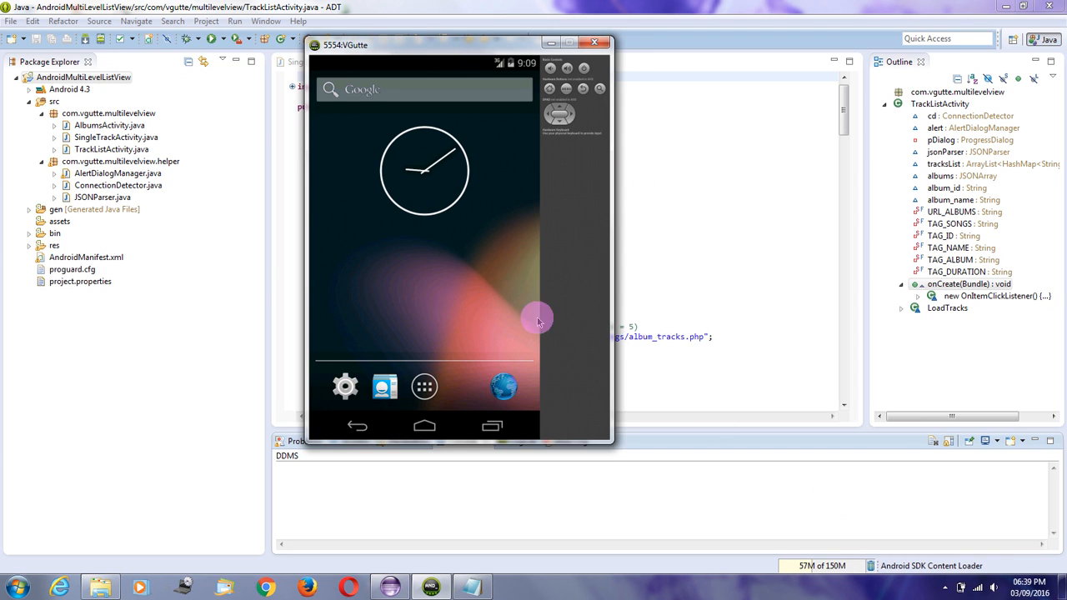
{"action": "mouse_move", "coordinate": [474, 300]}
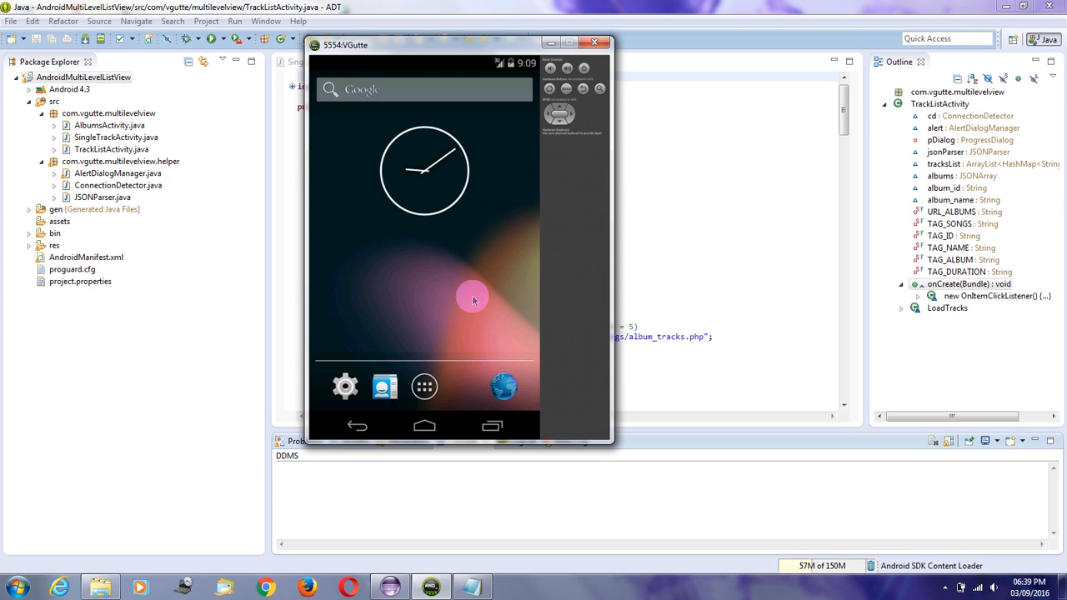
{"action": "mouse_move", "coordinate": [554, 265]}
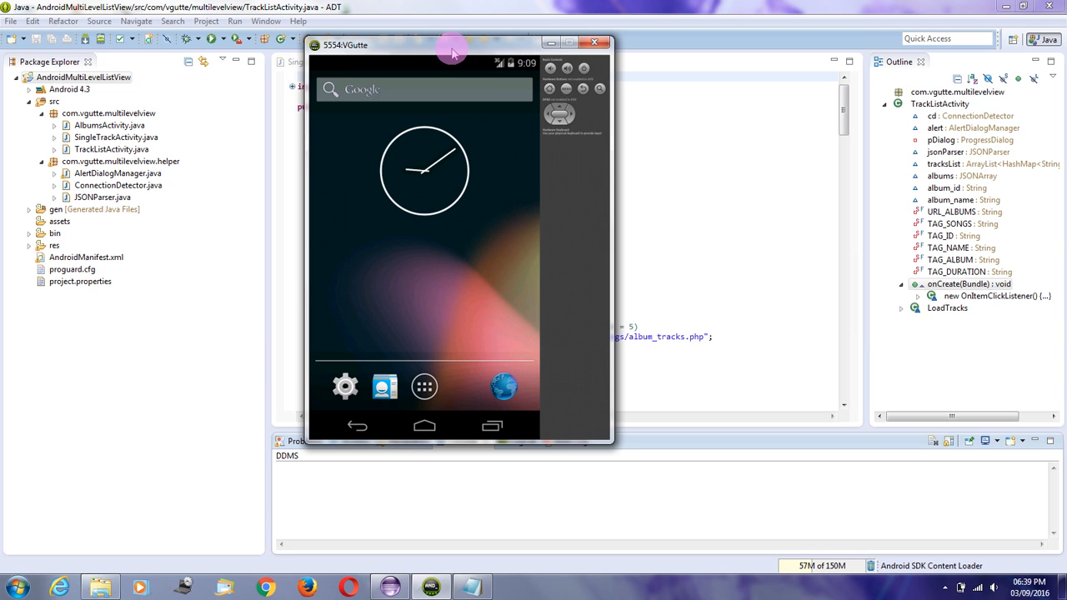
{"action": "mouse_move", "coordinate": [431, 107]}
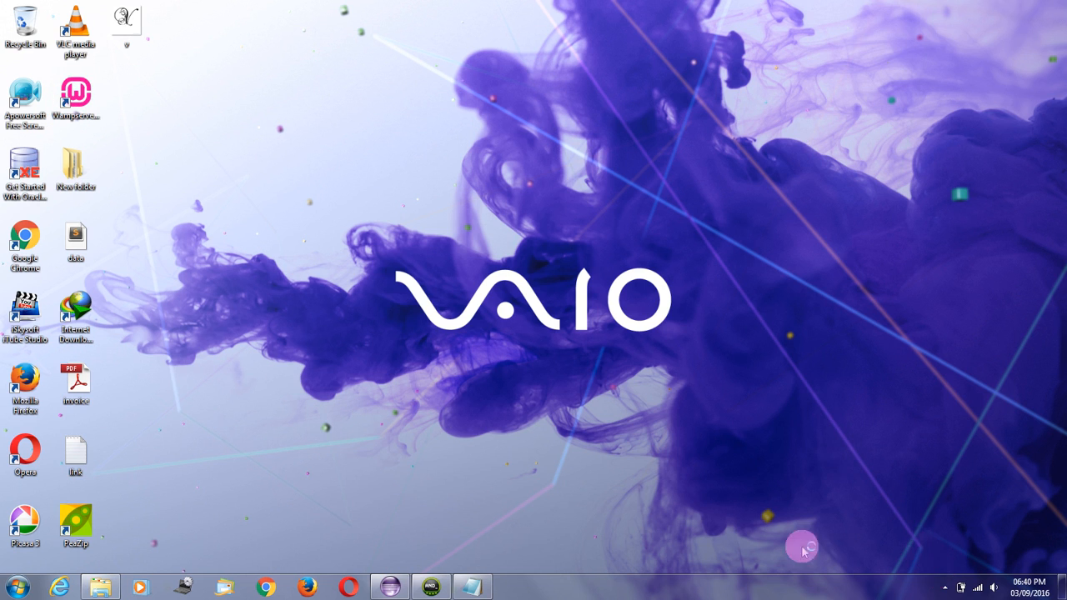
Show the desktop and restore the emulator window from the taskbar
{"action": "left_click", "coordinate": [943, 587]}
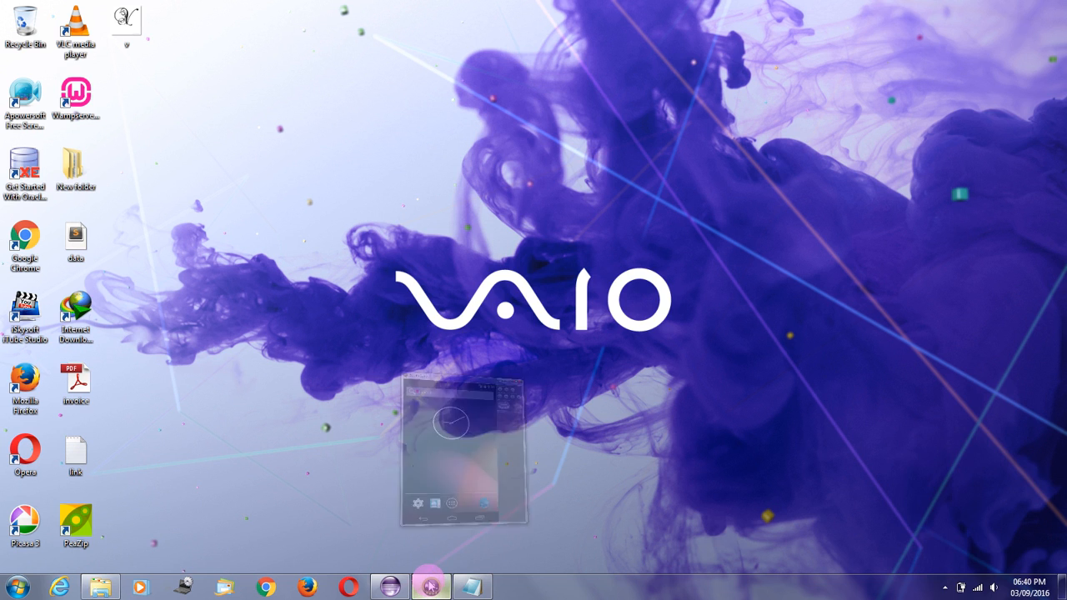
{"action": "left_click", "coordinate": [430, 587]}
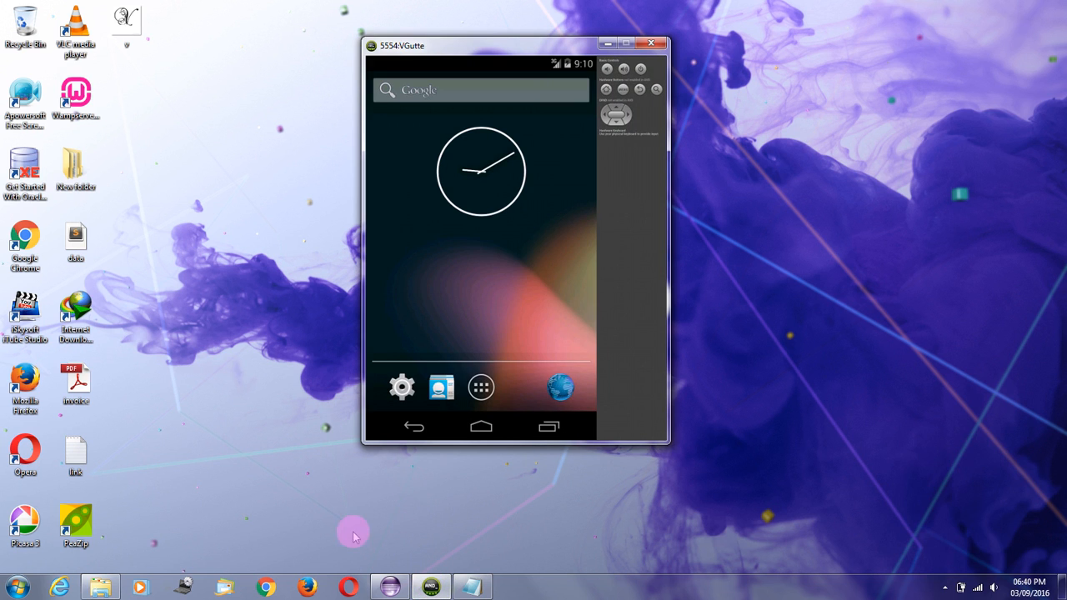
{"action": "mouse_move", "coordinate": [225, 440]}
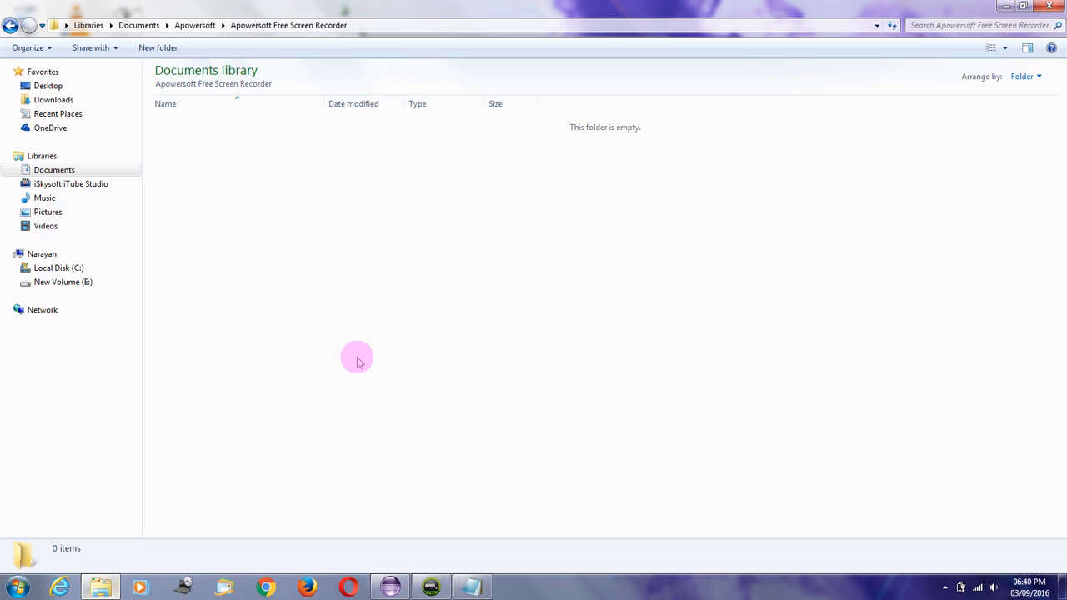
Browse to C:\wamp64\www\songs in Explorer to see the PHP scripts, then return to Eclipse
{"action": "left_click", "coordinate": [58, 267]}
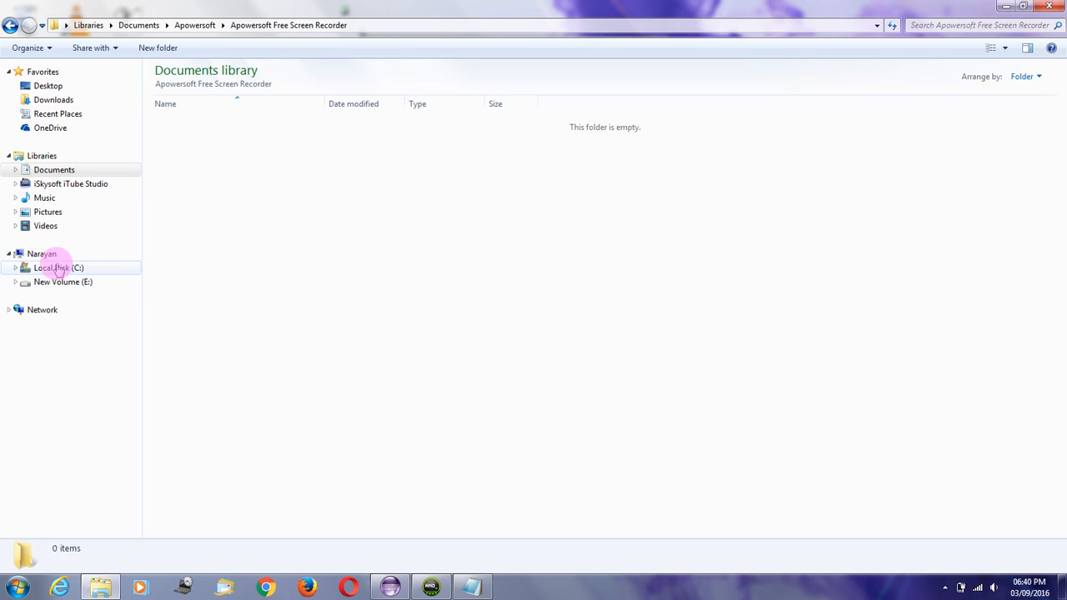
{"action": "left_click", "coordinate": [59, 267]}
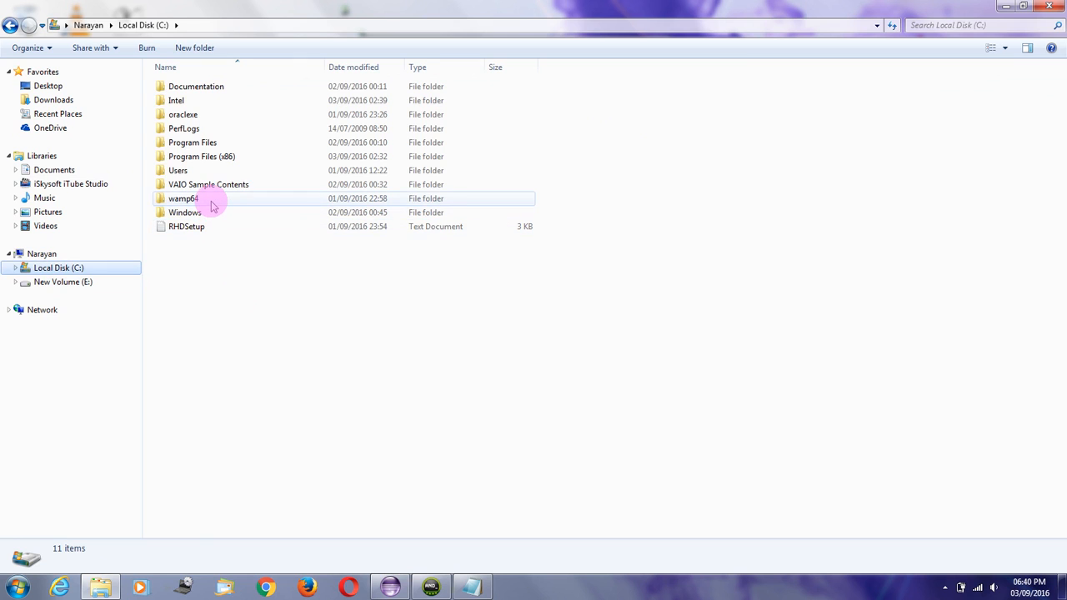
{"action": "double_click", "coordinate": [184, 198]}
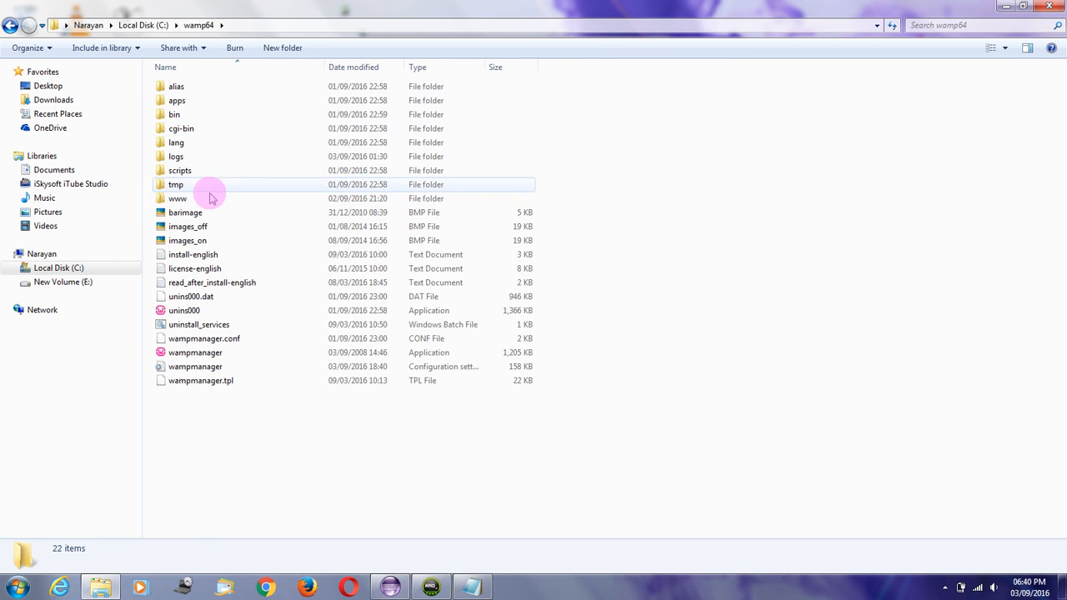
{"action": "double_click", "coordinate": [177, 199]}
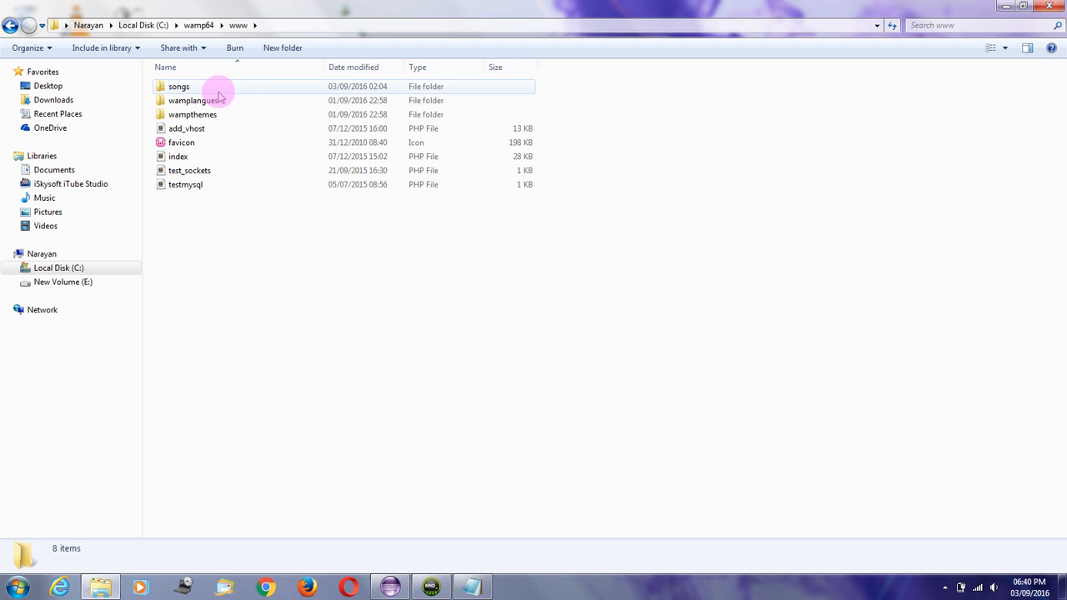
{"action": "double_click", "coordinate": [179, 87]}
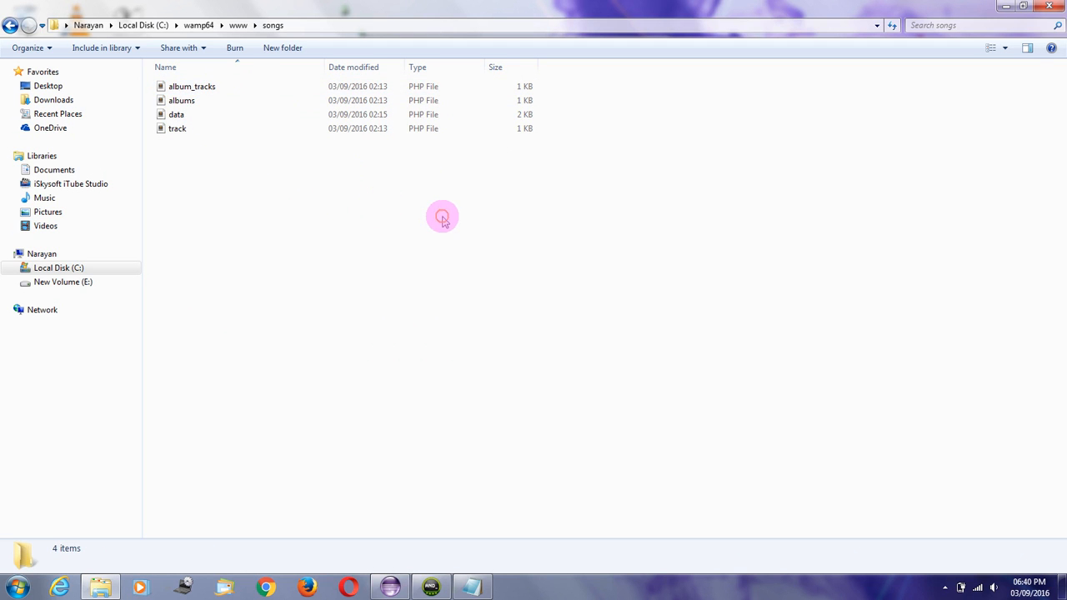
{"action": "mouse_move", "coordinate": [320, 159]}
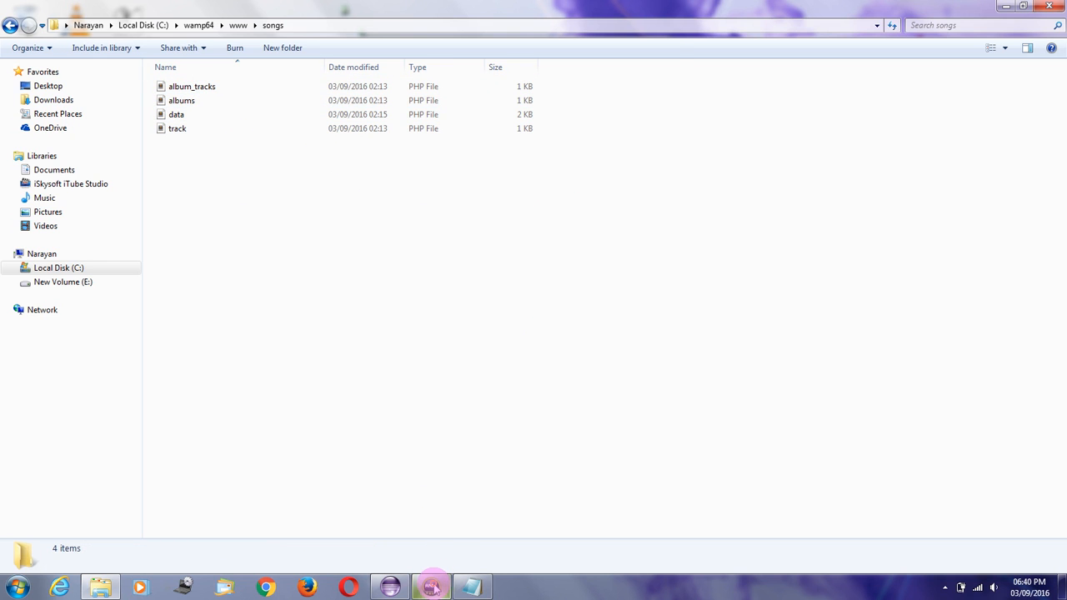
{"action": "left_click", "coordinate": [430, 587]}
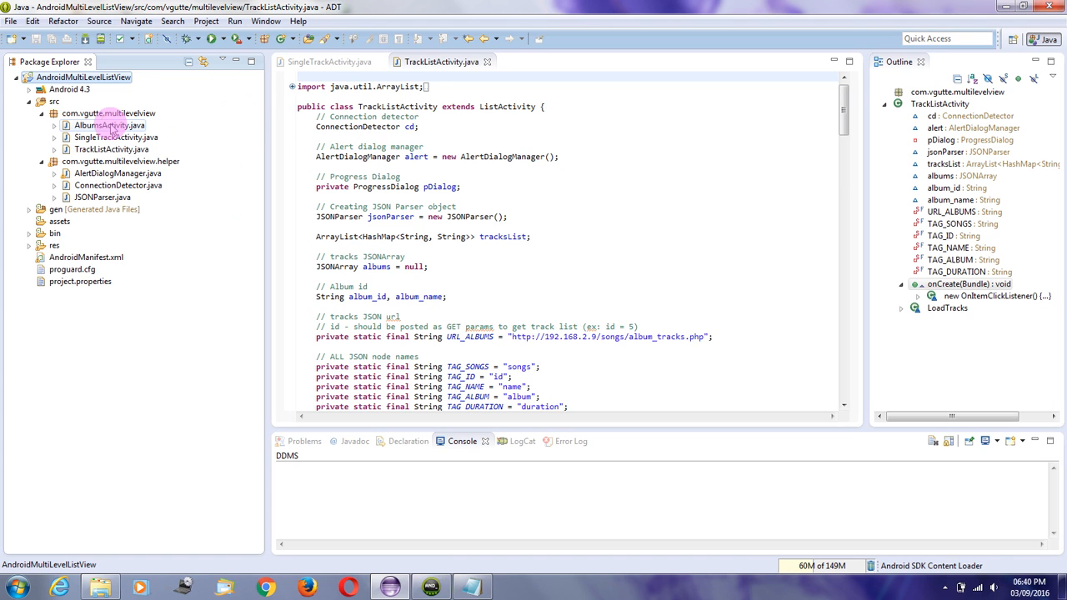
Review AlbumsActivity.java and select the com.vgutte.multilevelview.helper package
{"action": "double_click", "coordinate": [110, 125]}
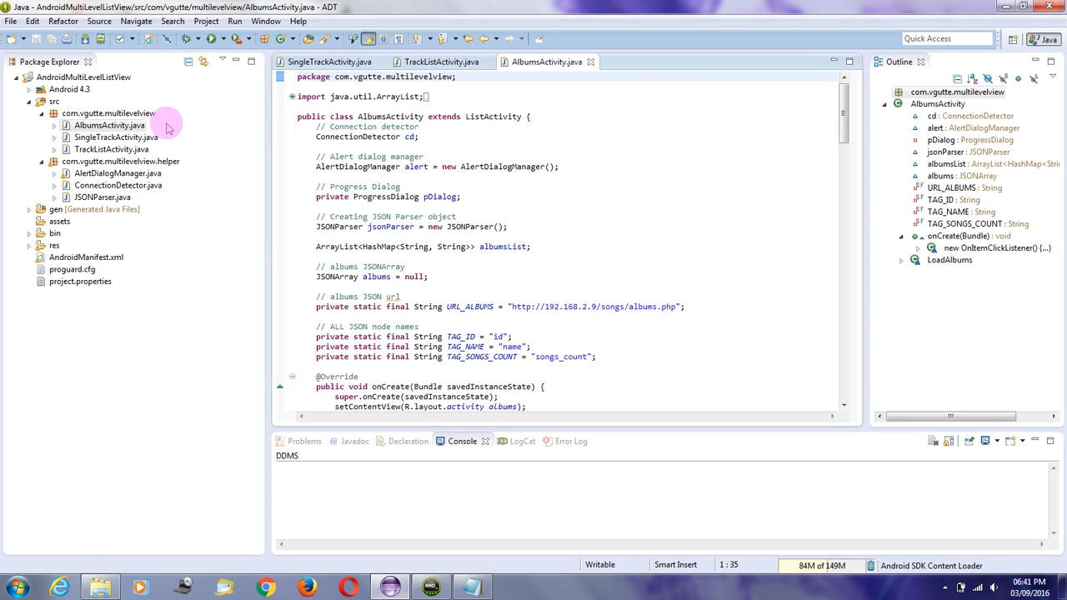
{"action": "left_click", "coordinate": [109, 113]}
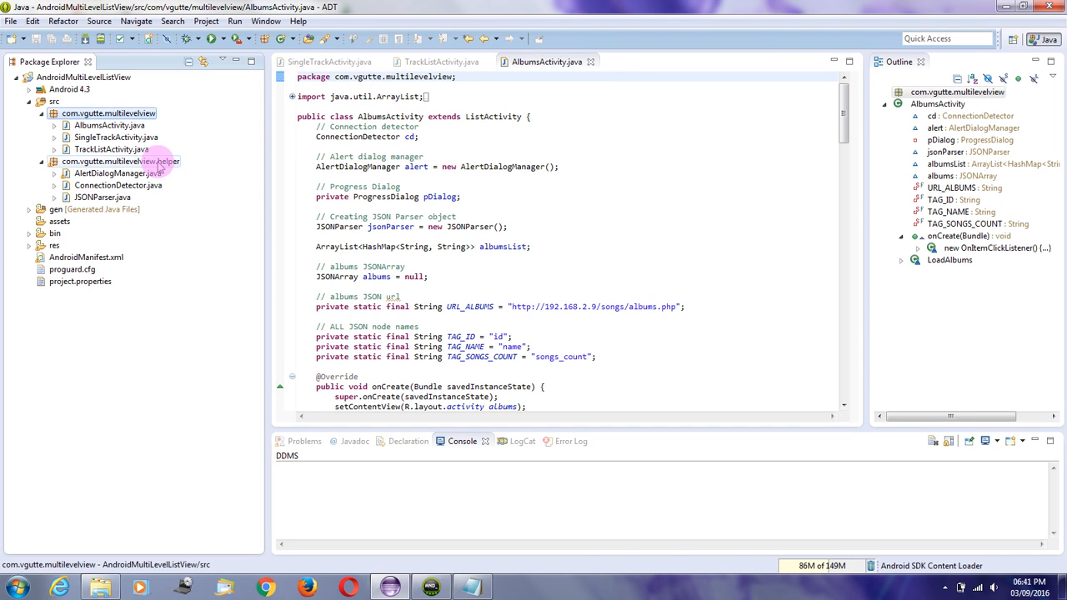
{"action": "left_click", "coordinate": [120, 160]}
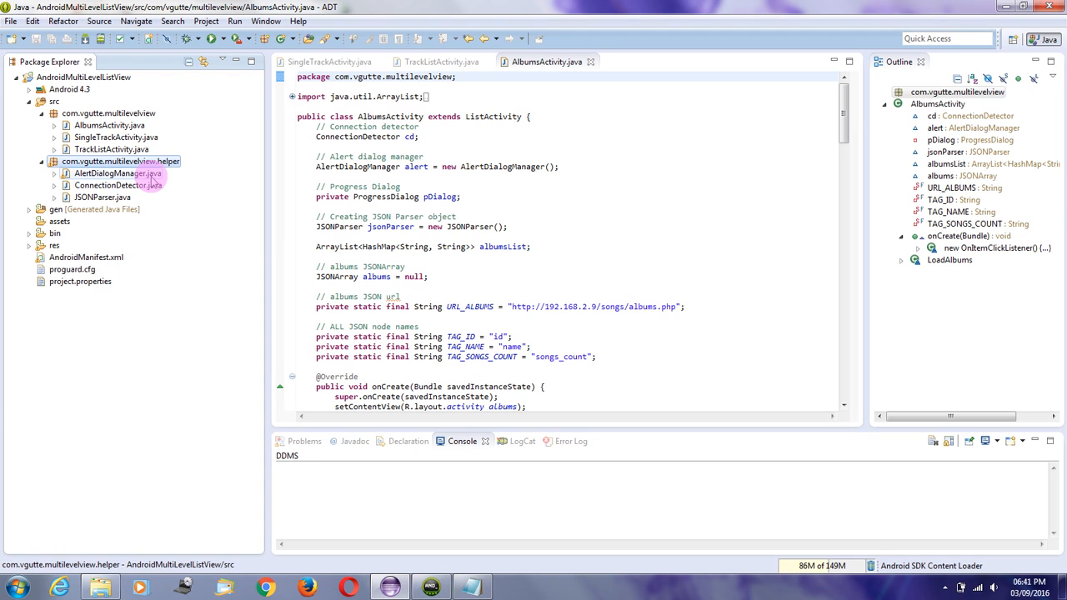
Review the helper classes, scrolling through JSONParser.java
{"action": "double_click", "coordinate": [117, 172]}
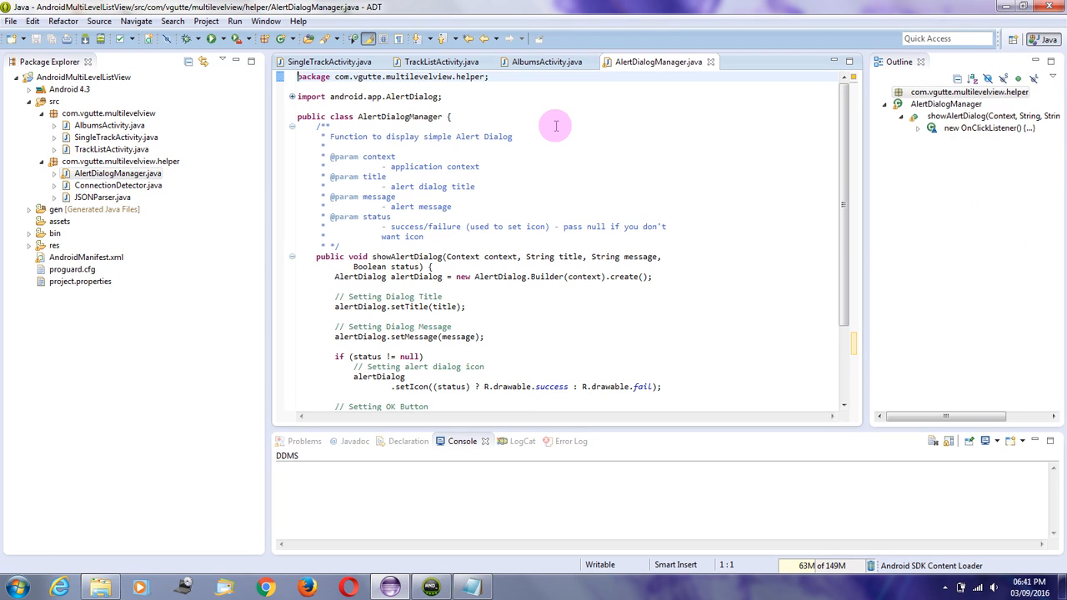
{"action": "left_click", "coordinate": [332, 176]}
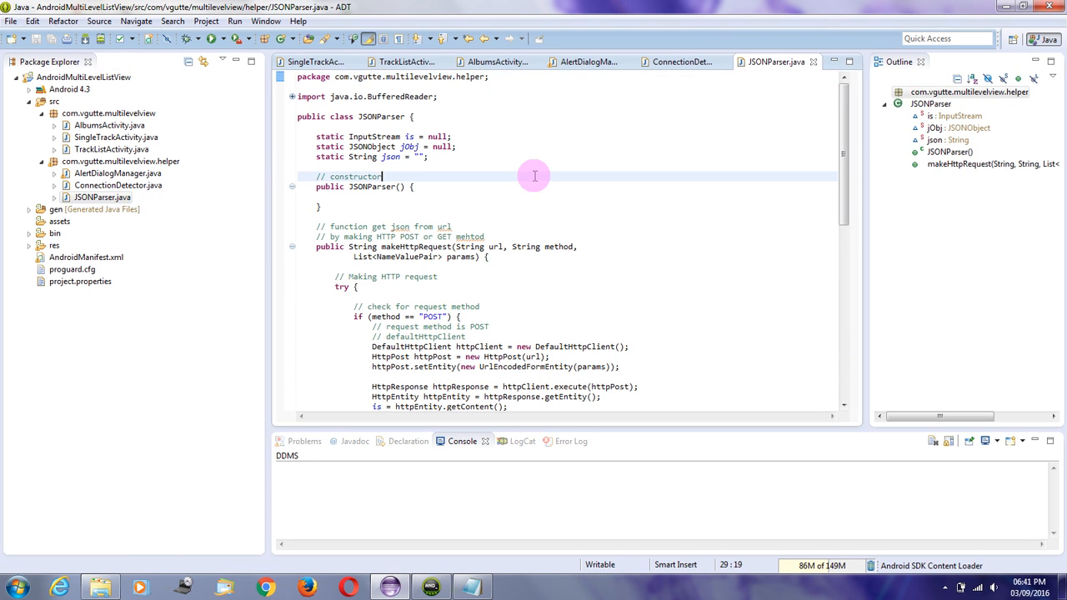
{"action": "scroll", "scroll_direction": "down", "scroll_amount": 3}
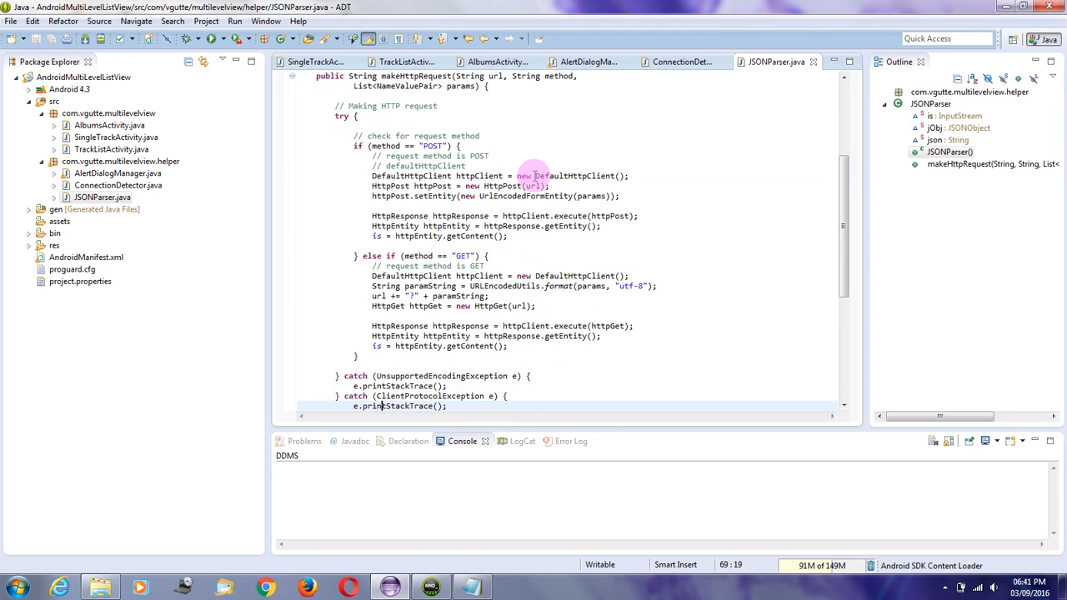
{"action": "scroll", "scroll_direction": "down", "scroll_amount": 3}
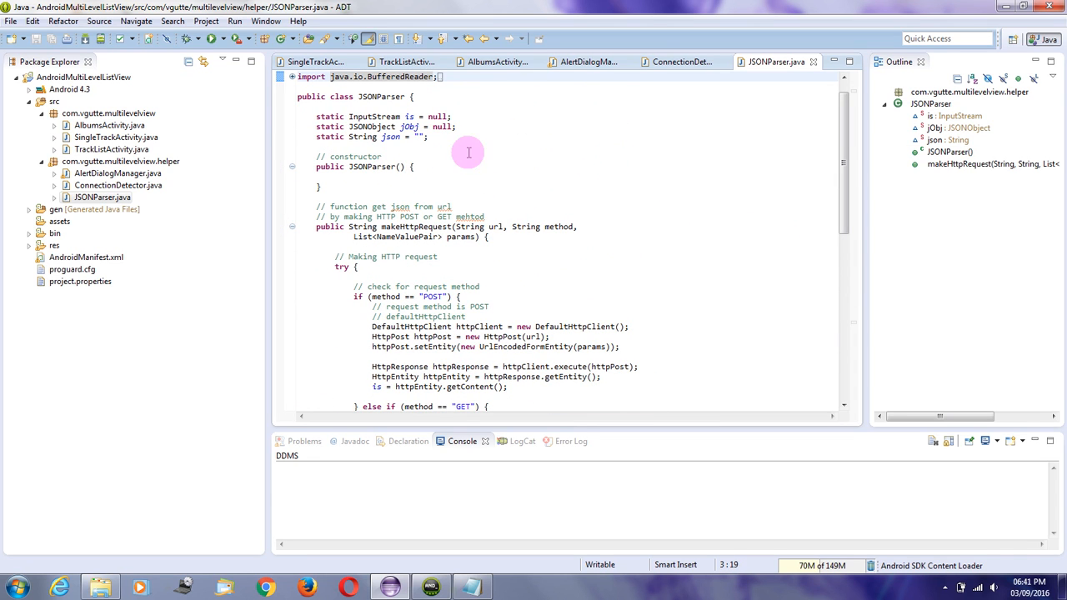
Close all open editor files with Close All
{"action": "right_click", "coordinate": [313, 61]}
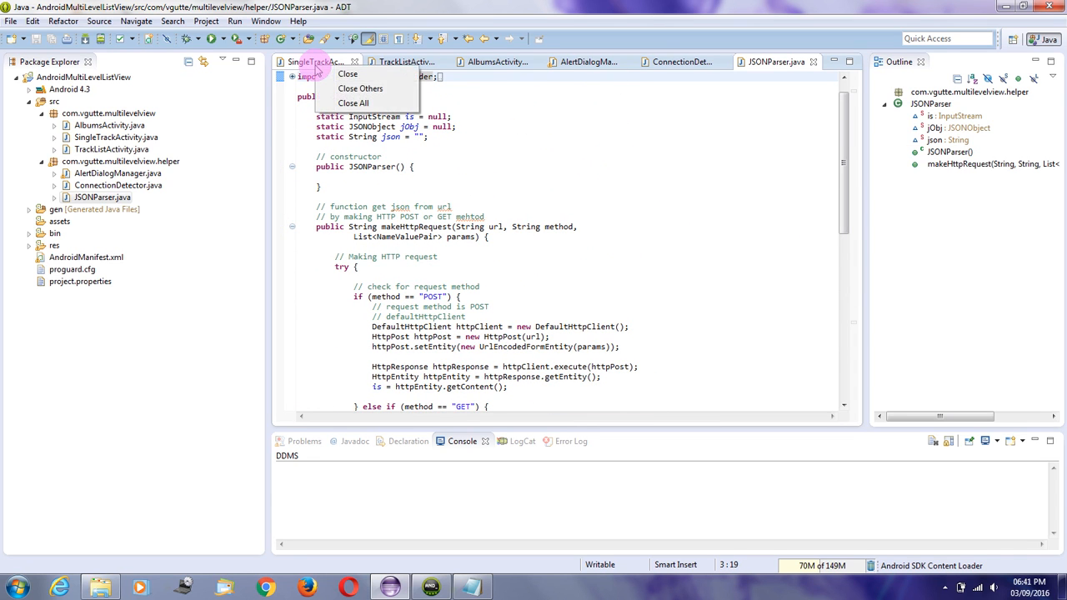
{"action": "left_click", "coordinate": [347, 73]}
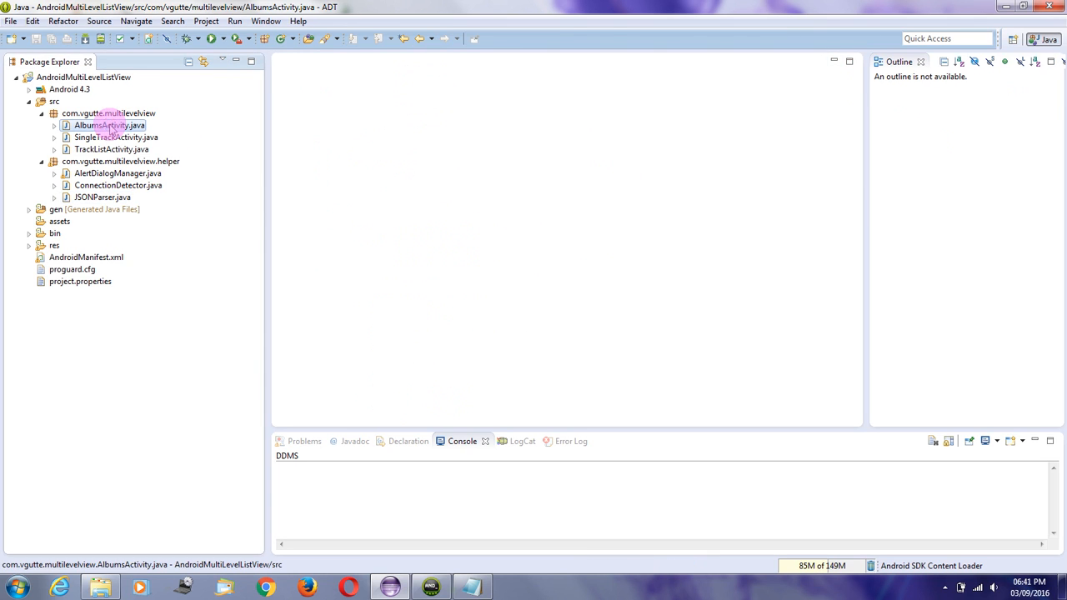
Reopen AlbumsActivity.java to its albums URL and bring up the Run dialog for a command prompt
{"action": "double_click", "coordinate": [104, 125]}
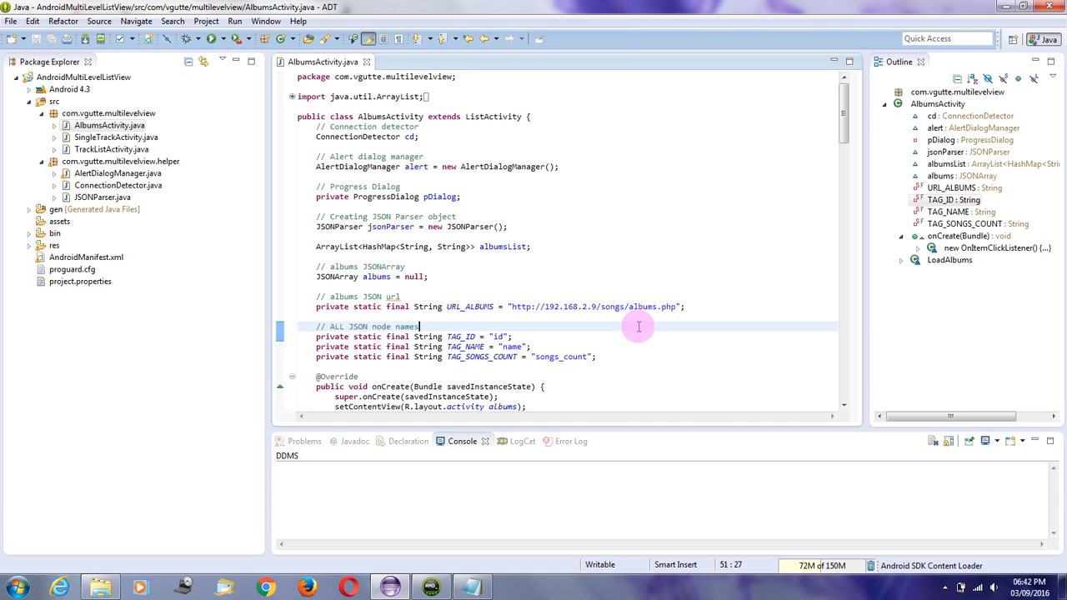
{"action": "key", "text": "win+r"}
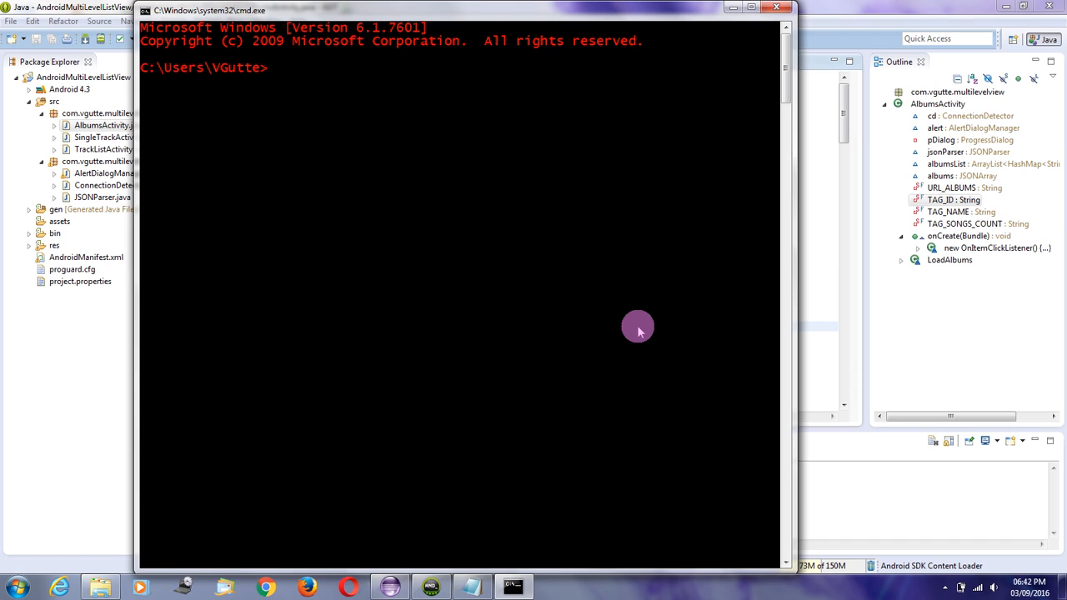
Run ipconfig and mark the IPv4 address 192.168.2.9 for copying
{"action": "type", "text": "ip"}
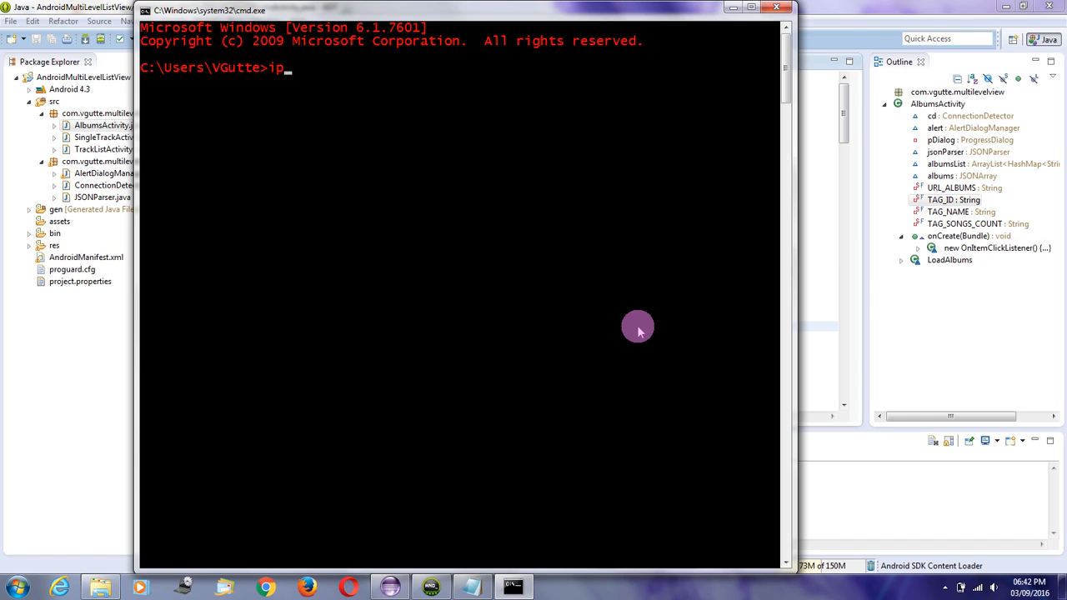
{"action": "type", "text": "config"}
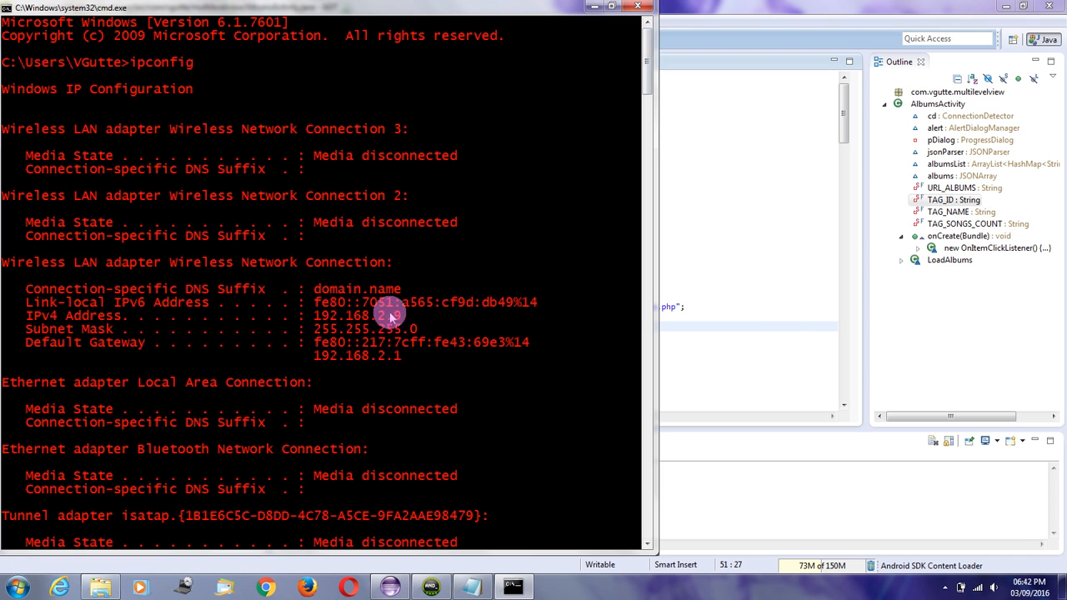
{"action": "mouse_move", "coordinate": [409, 316]}
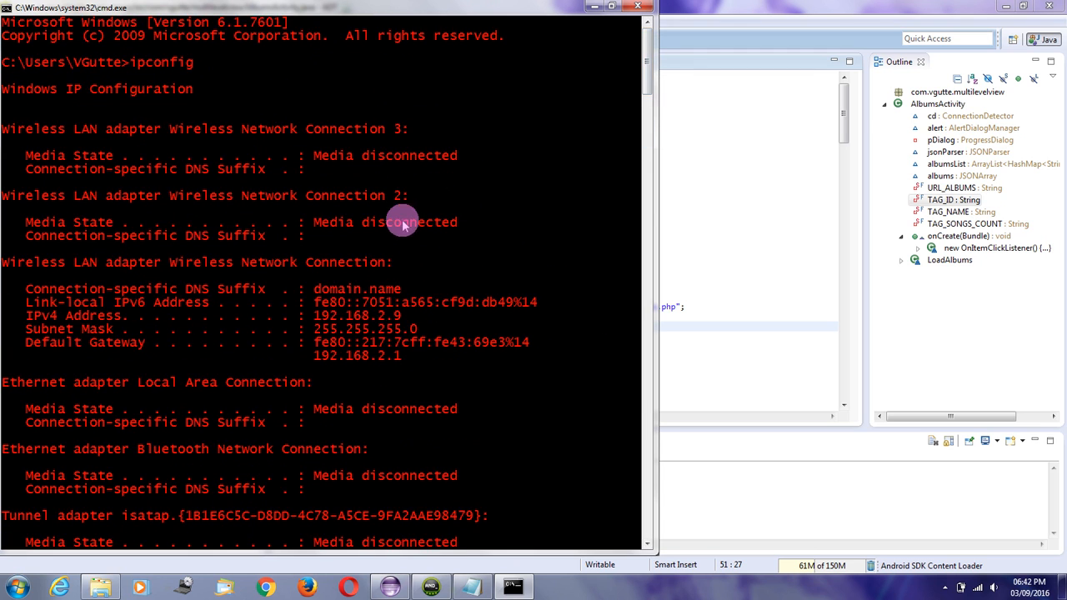
{"action": "right_click", "coordinate": [420, 334]}
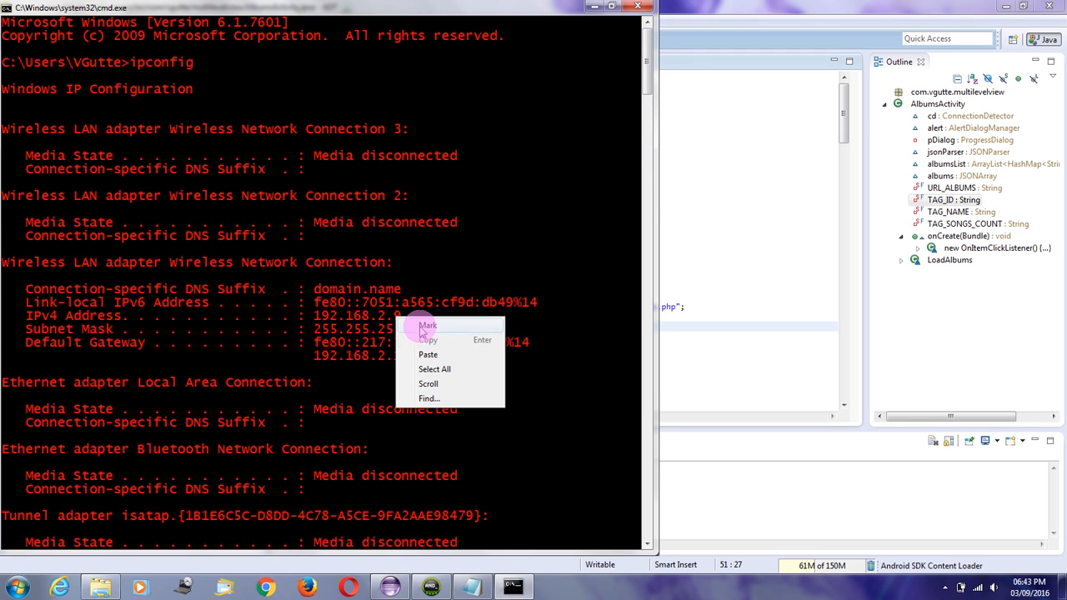
{"action": "left_click", "coordinate": [427, 325]}
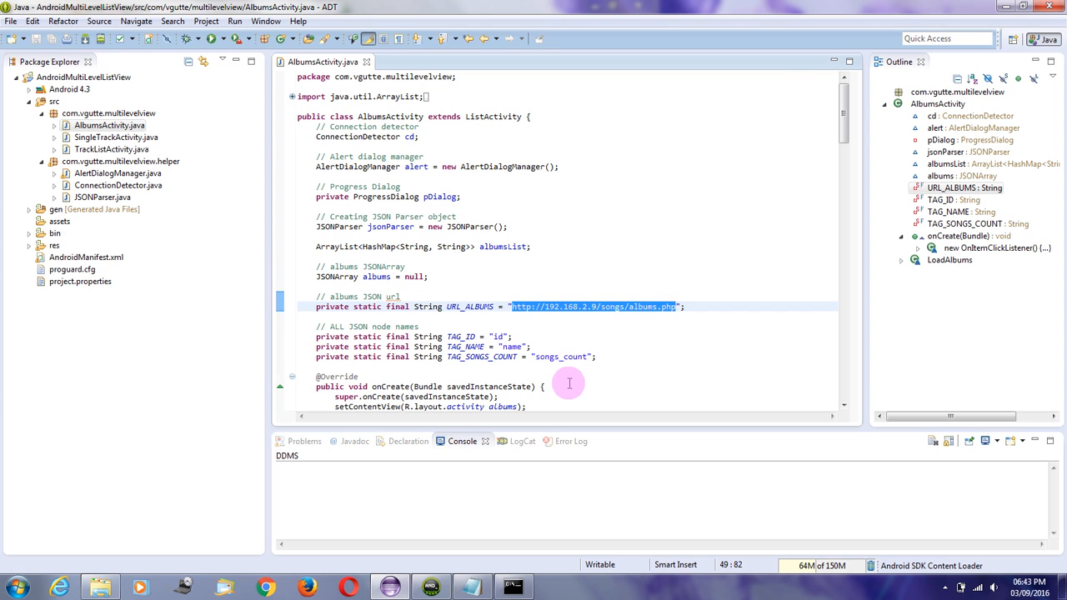
{"action": "mouse_move", "coordinate": [315, 584]}
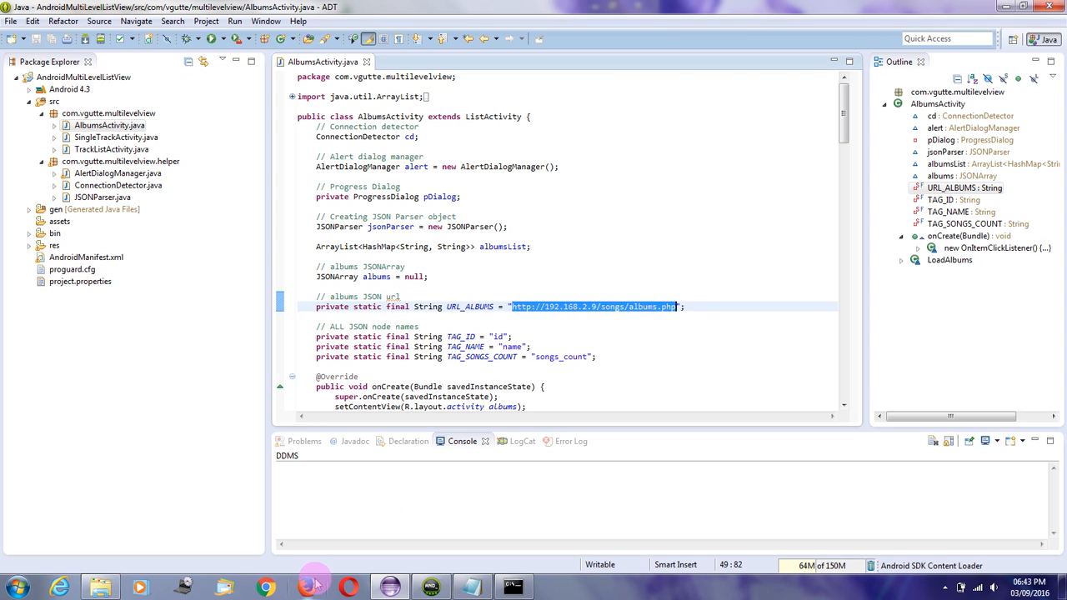
{"action": "mouse_move", "coordinate": [529, 280]}
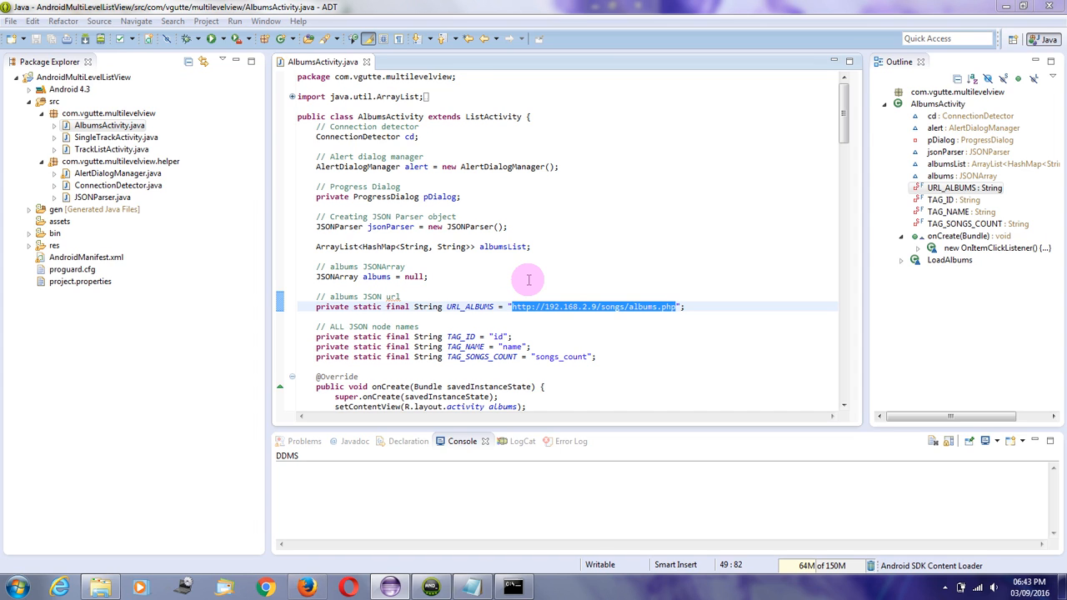
Switch to Firefox with the copied albums.php URL
{"action": "left_click", "coordinate": [307, 587]}
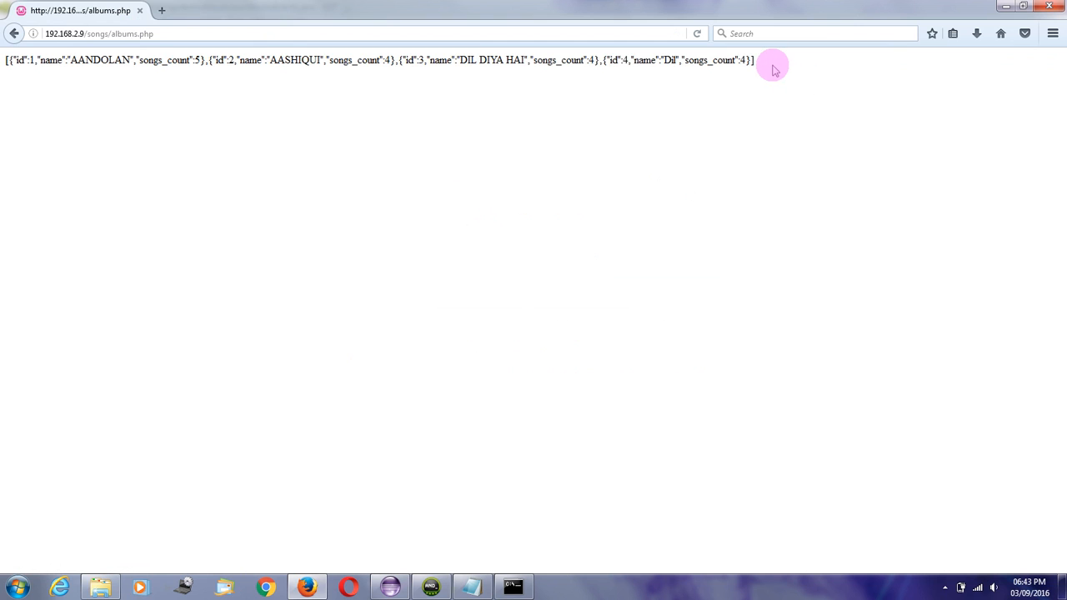
{"action": "mouse_move", "coordinate": [487, 504]}
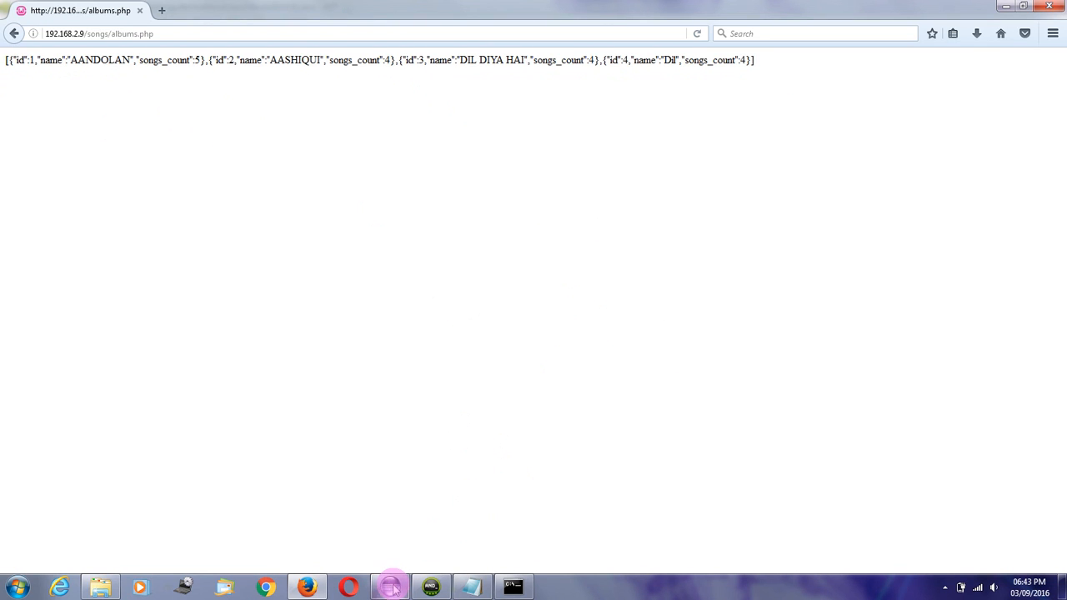
Return to Eclipse after viewing the albums JSON in Firefox
{"action": "left_click", "coordinate": [389, 586]}
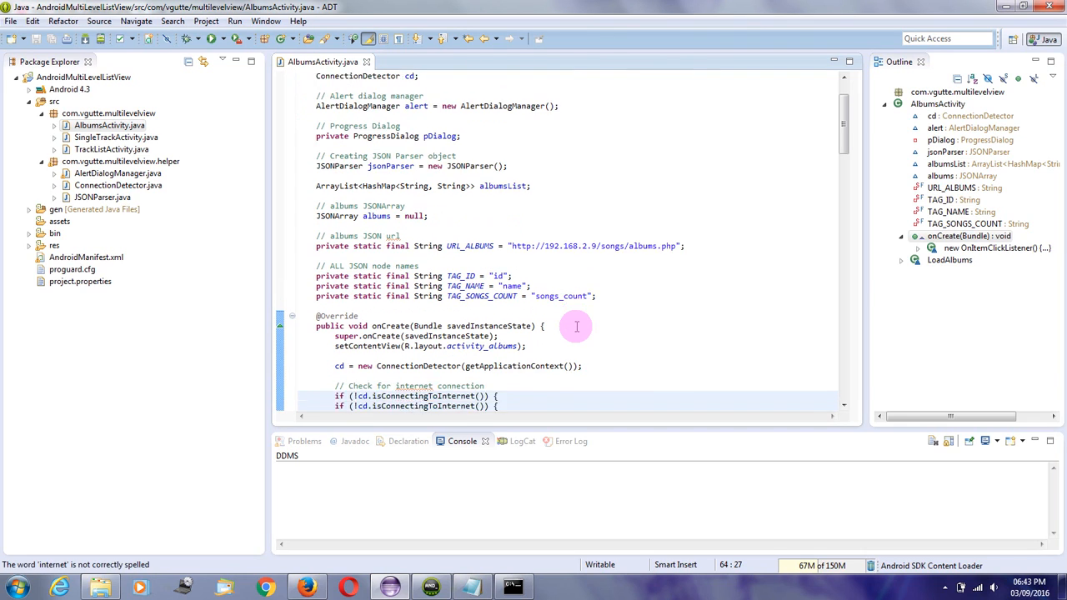
{"action": "scroll", "scroll_direction": "down", "scroll_amount": 3}
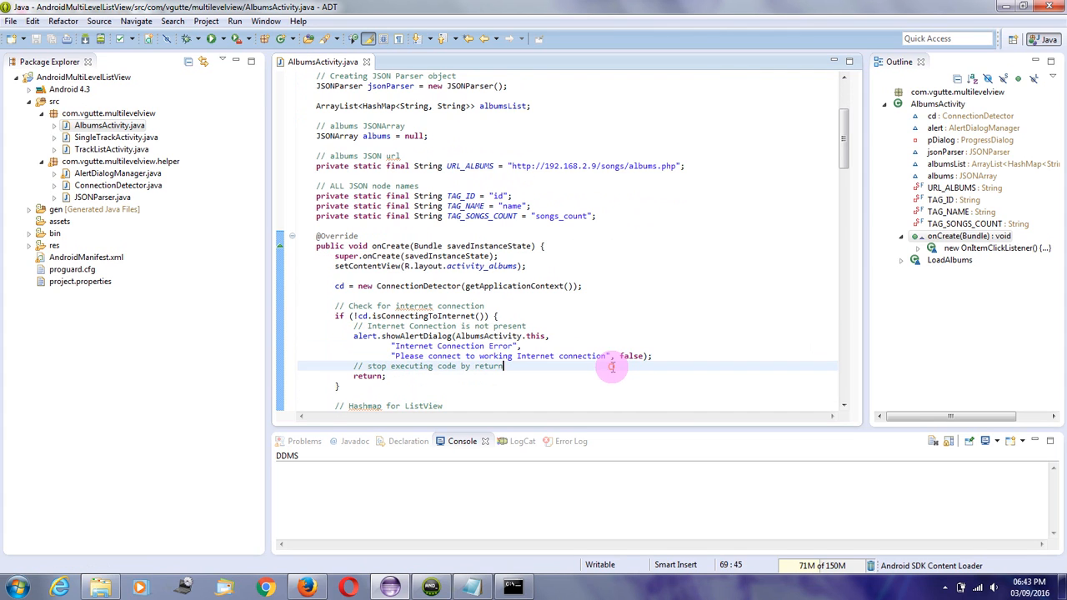
{"action": "scroll", "scroll_direction": "down", "scroll_amount": 3}
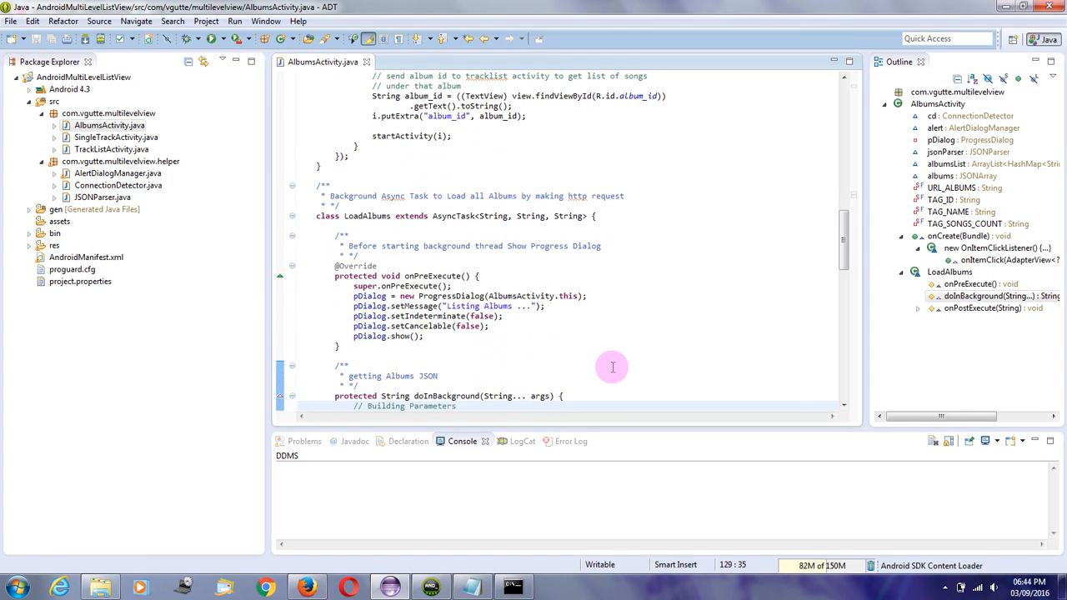
{"action": "scroll", "scroll_direction": "down", "scroll_amount": 3}
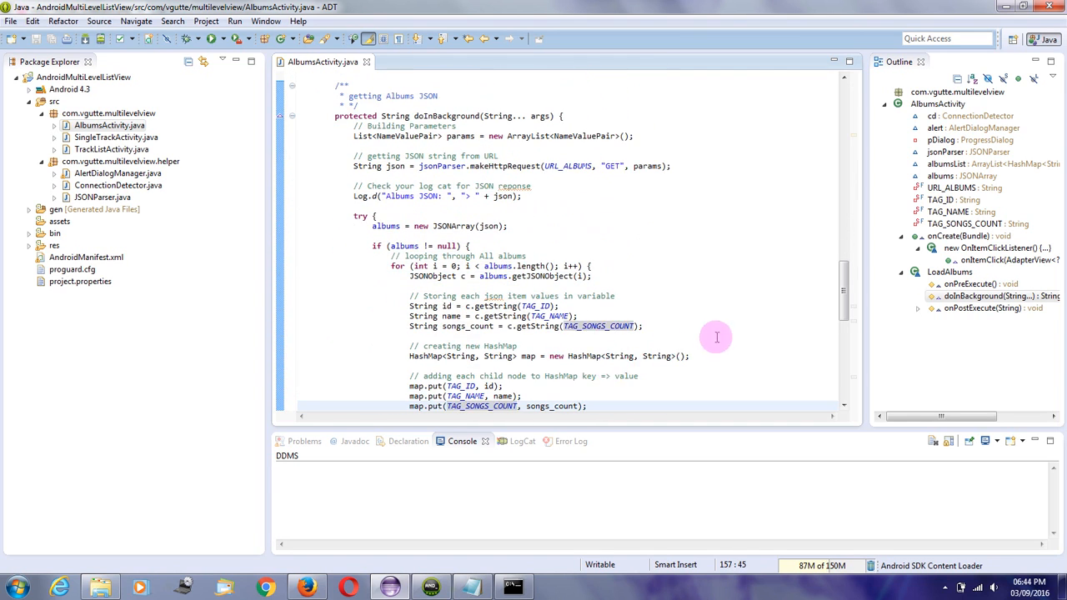
{"action": "mouse_move", "coordinate": [387, 270]}
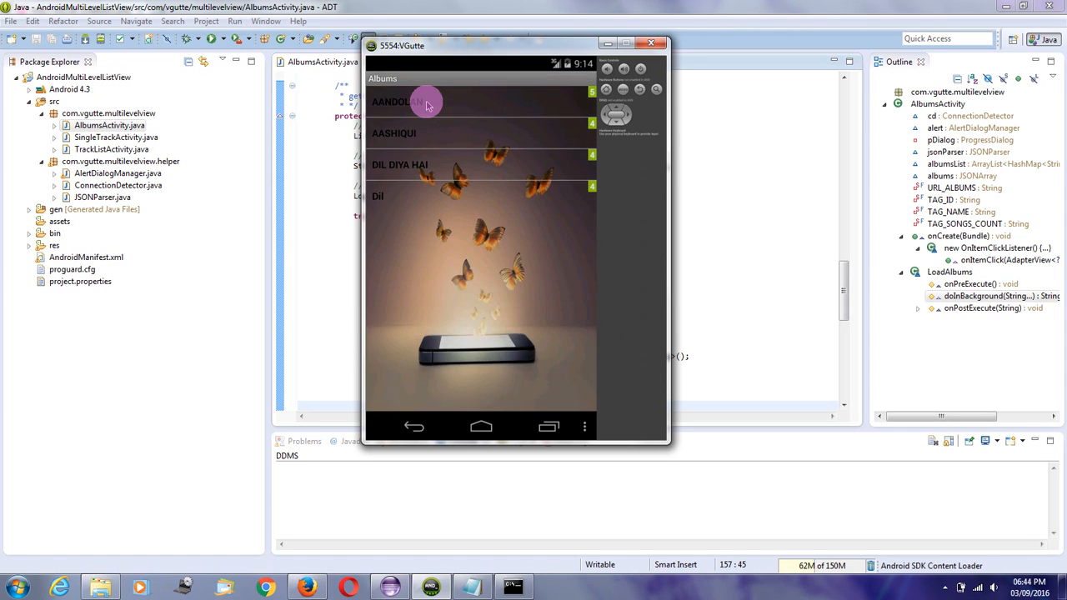
Select the AANDOLAN album from the emulator's Albums list to load its track list
{"action": "left_click", "coordinate": [425, 101]}
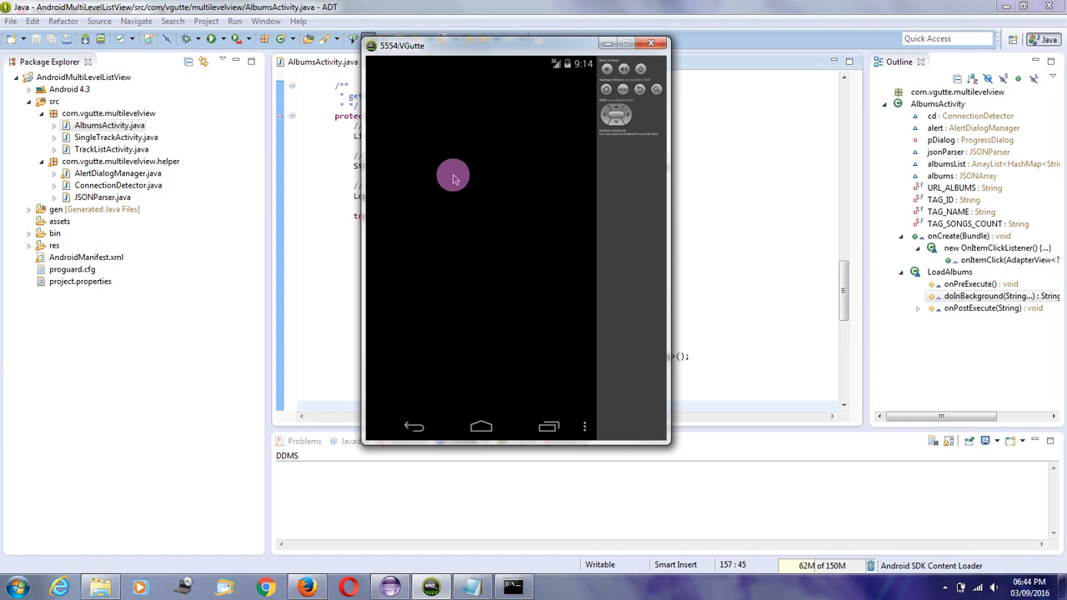
{"action": "mouse_move", "coordinate": [427, 180]}
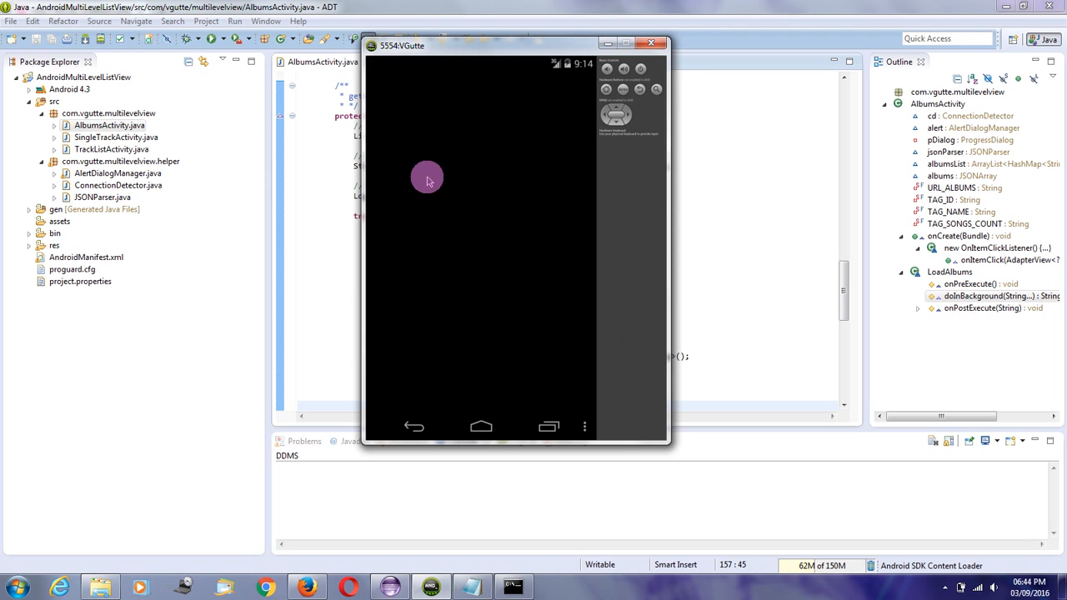
{"action": "left_click", "coordinate": [110, 149]}
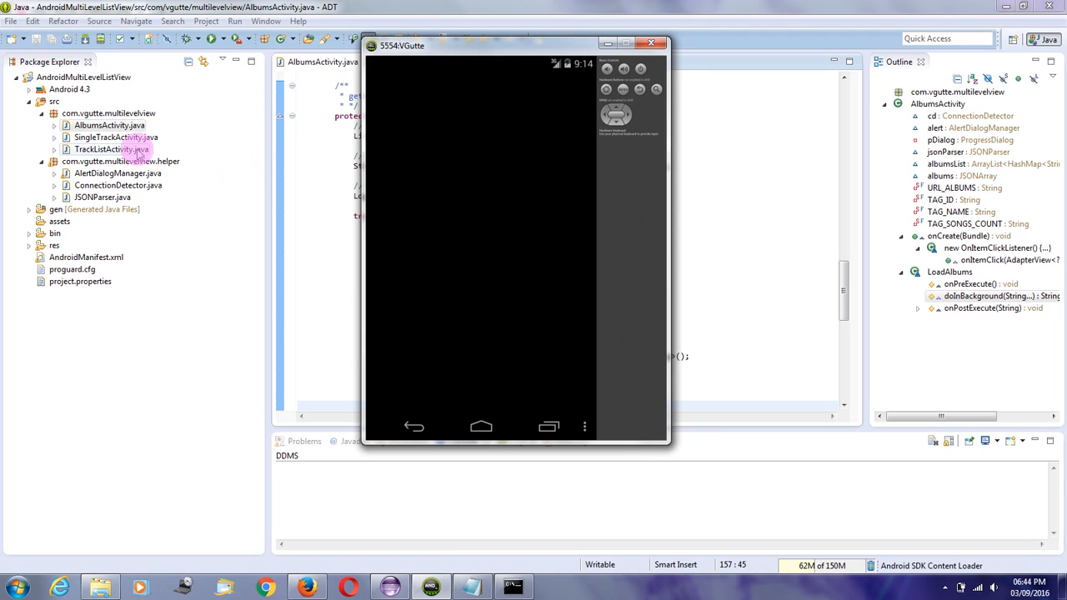
{"action": "double_click", "coordinate": [110, 149]}
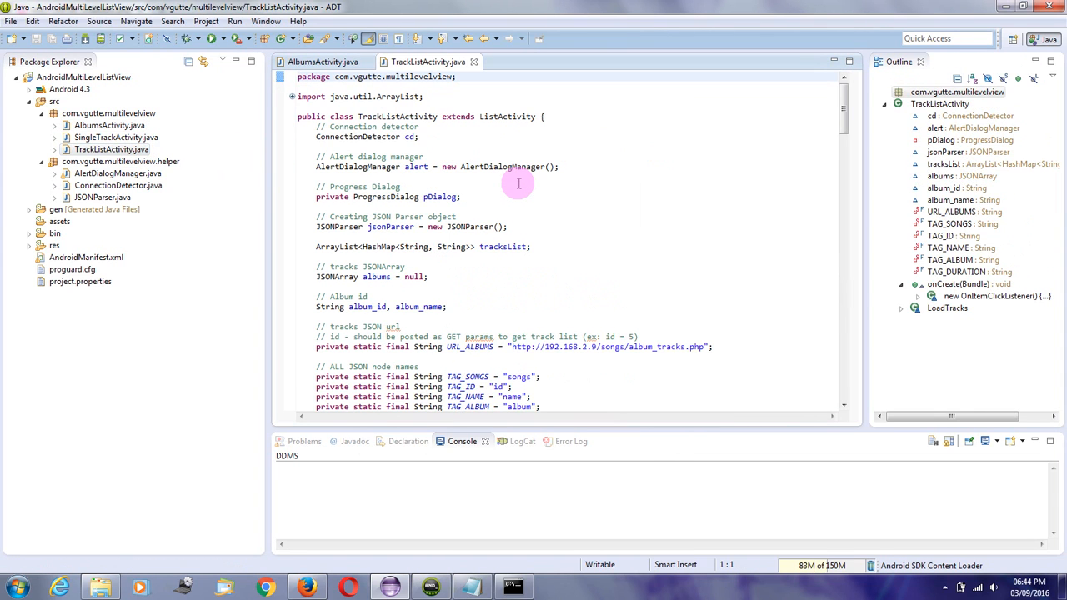
{"action": "left_click", "coordinate": [423, 157]}
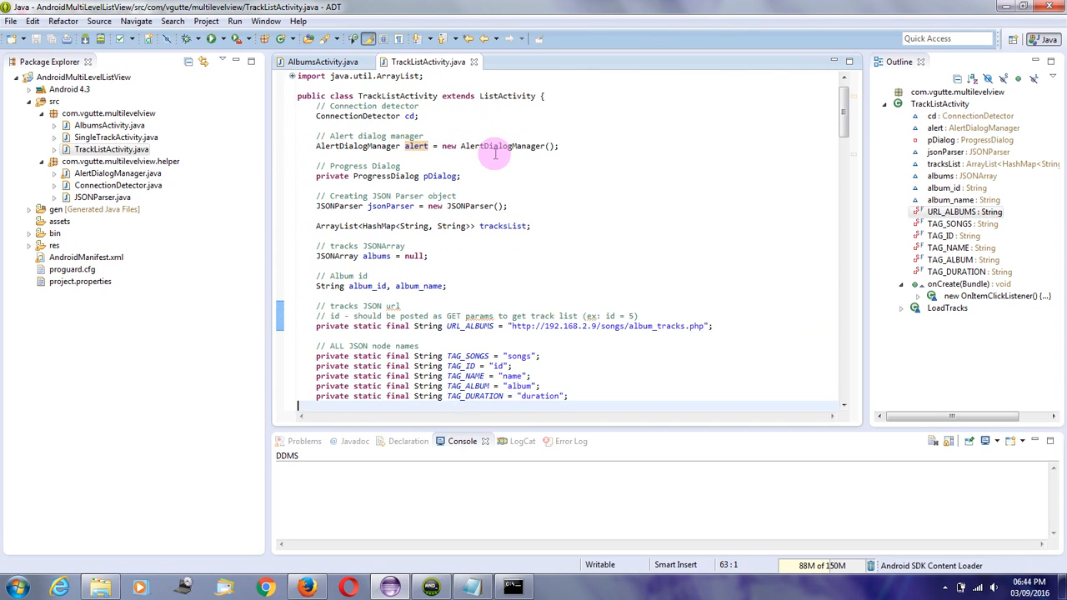
{"action": "scroll", "scroll_direction": "down", "scroll_amount": 3}
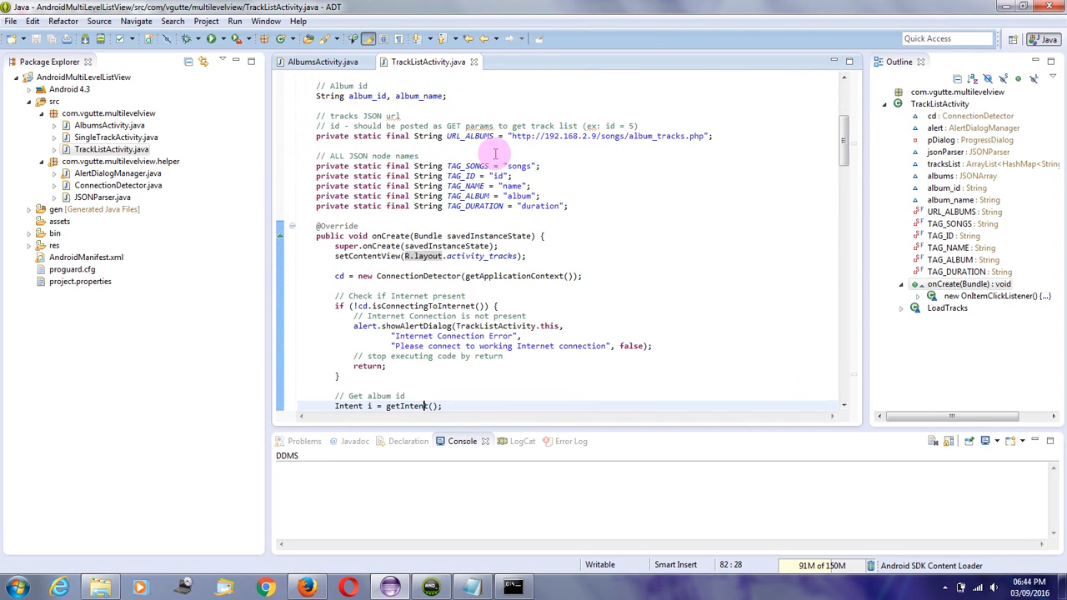
{"action": "scroll", "scroll_direction": "down", "scroll_amount": 3}
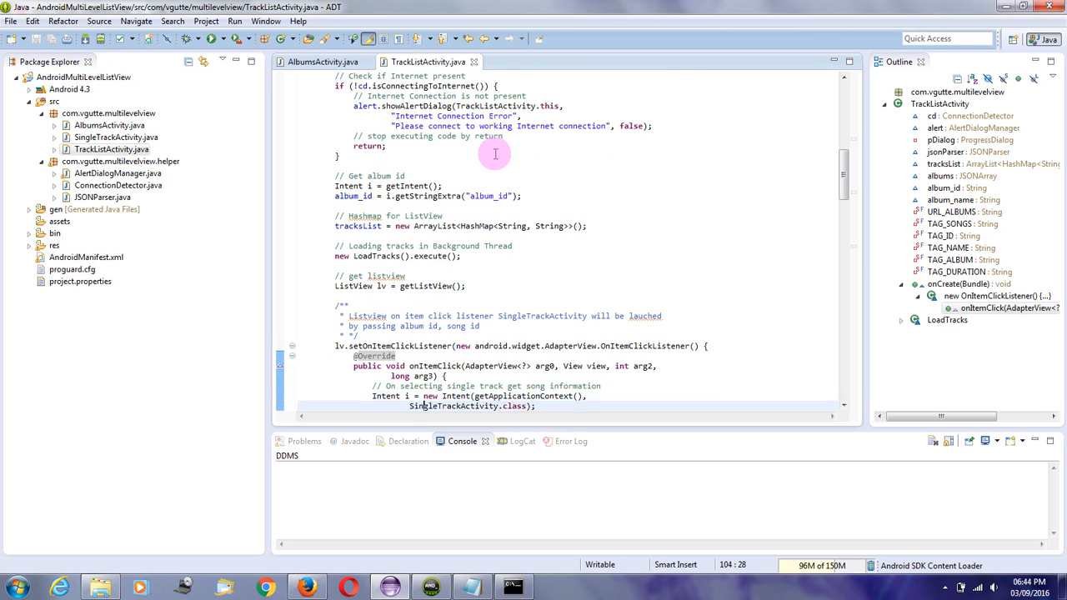
{"action": "scroll", "scroll_direction": "down", "scroll_amount": 3}
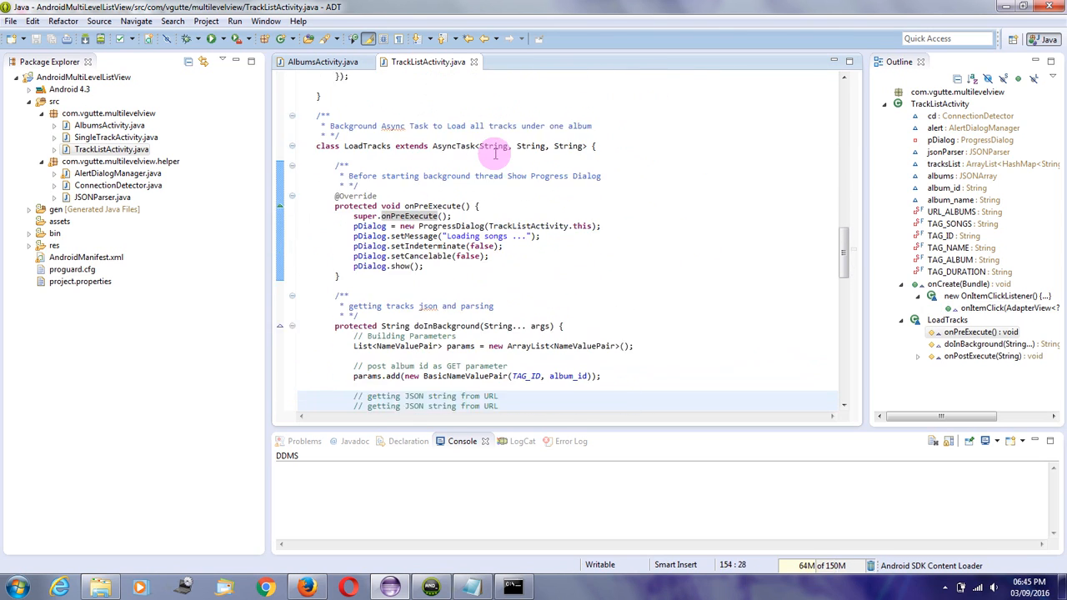
{"action": "scroll", "scroll_direction": "down", "scroll_amount": 3}
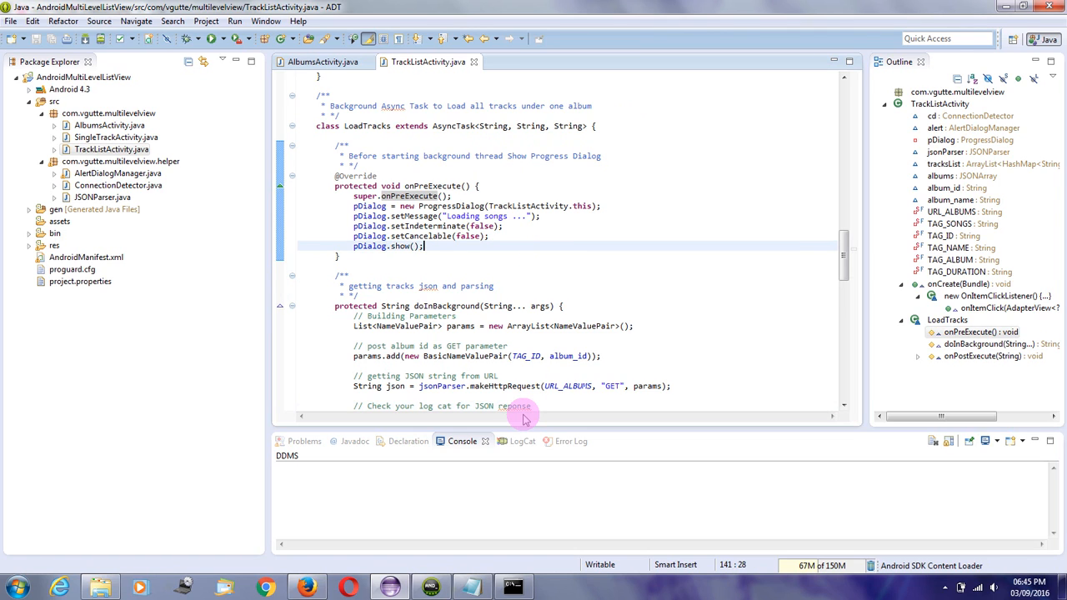
{"action": "mouse_move", "coordinate": [324, 575]}
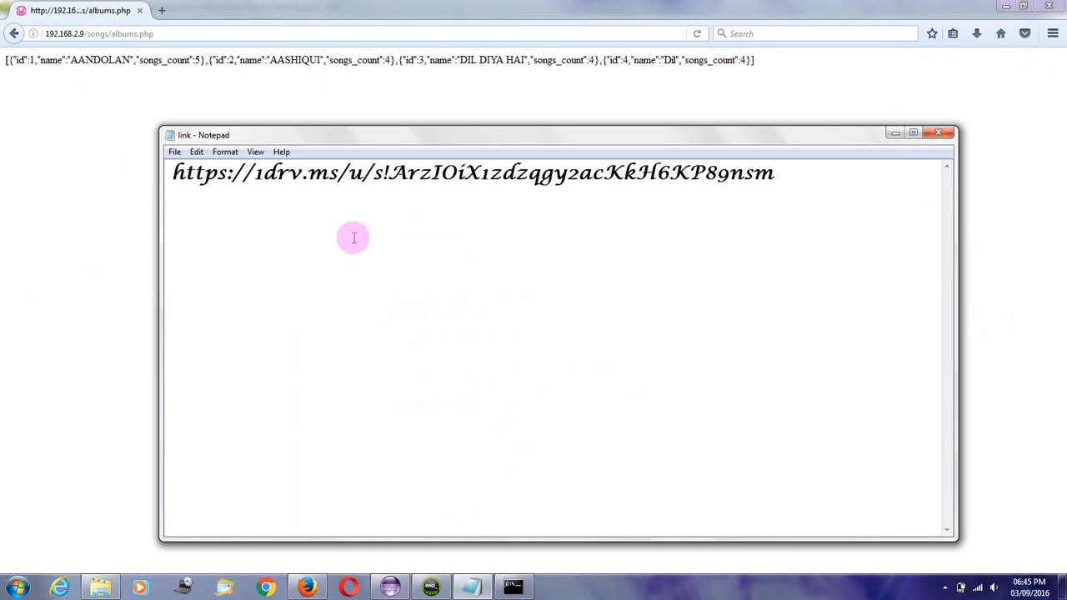
Select the shared download link in the Notepad note and dismiss the notes window
{"action": "left_click_drag", "start_coordinate": [174, 171], "coordinate": [608, 171]}
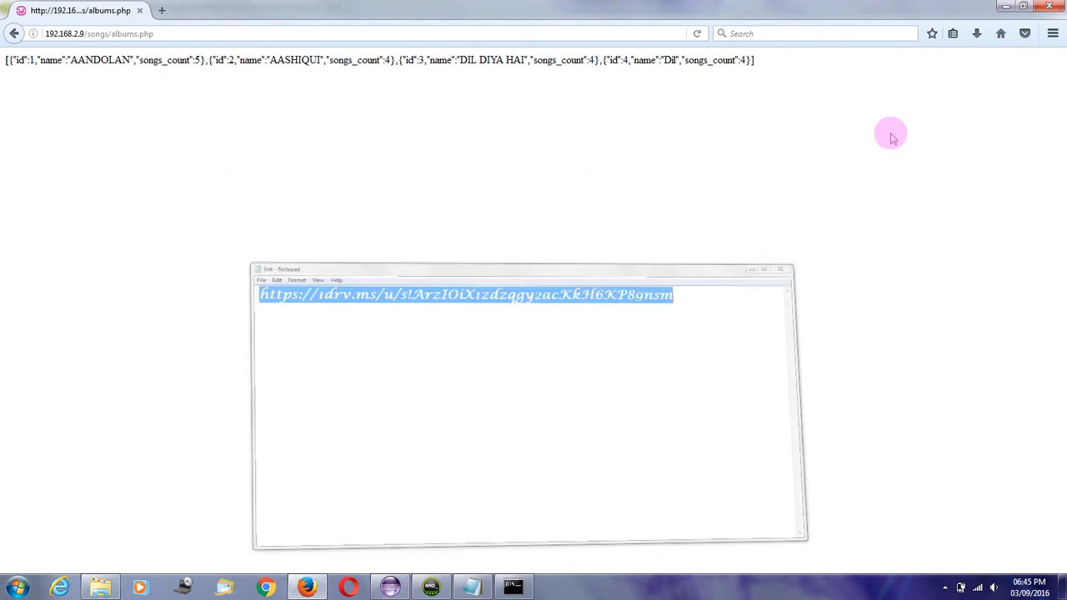
{"action": "left_click", "coordinate": [390, 587]}
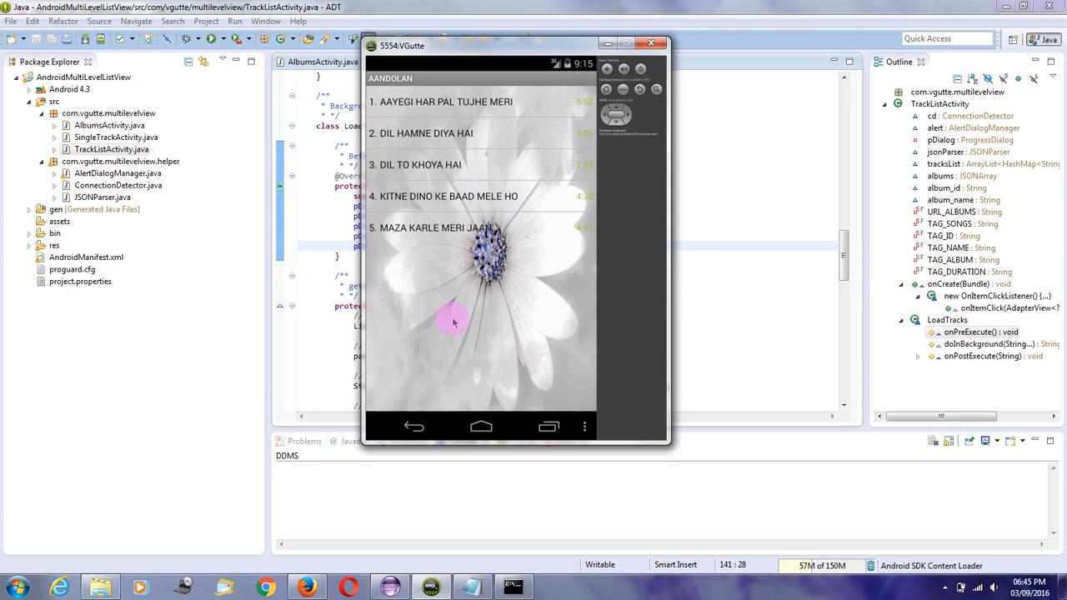
{"action": "mouse_move", "coordinate": [385, 207]}
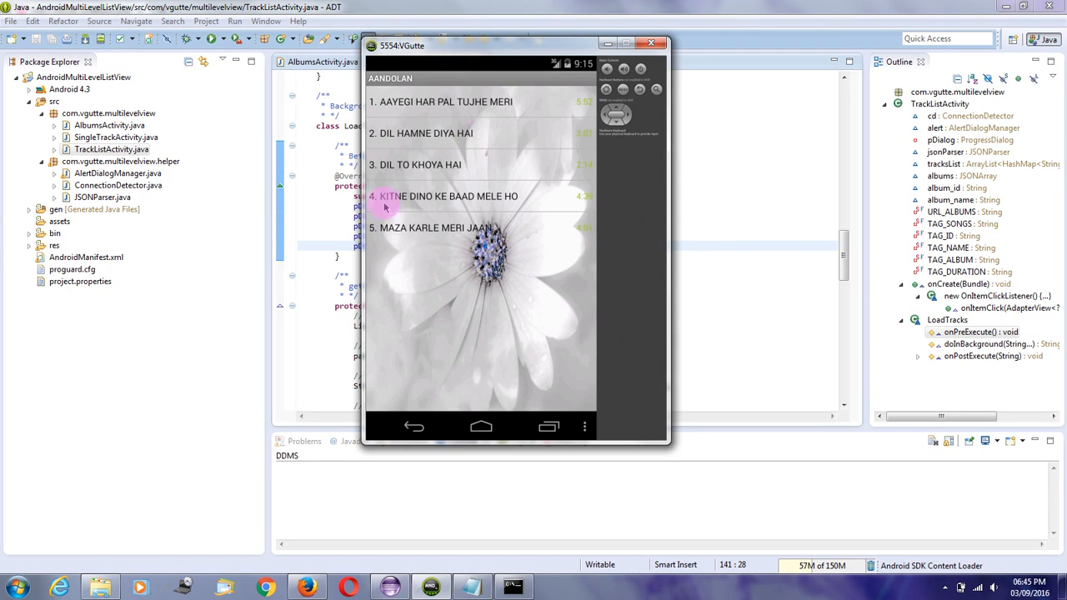
{"action": "mouse_move", "coordinate": [523, 177]}
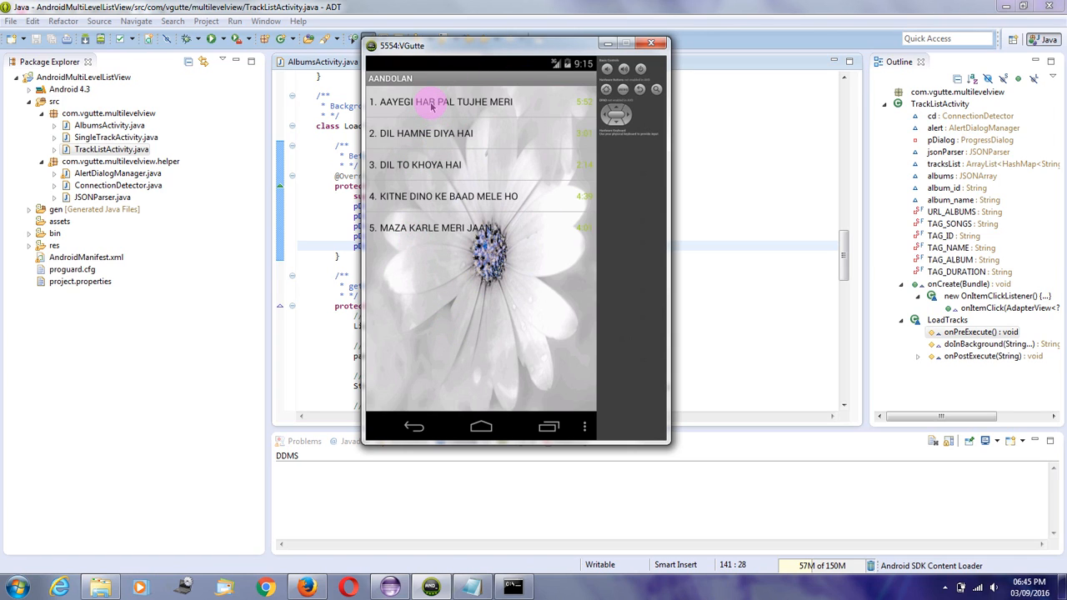
{"action": "left_click", "coordinate": [447, 101]}
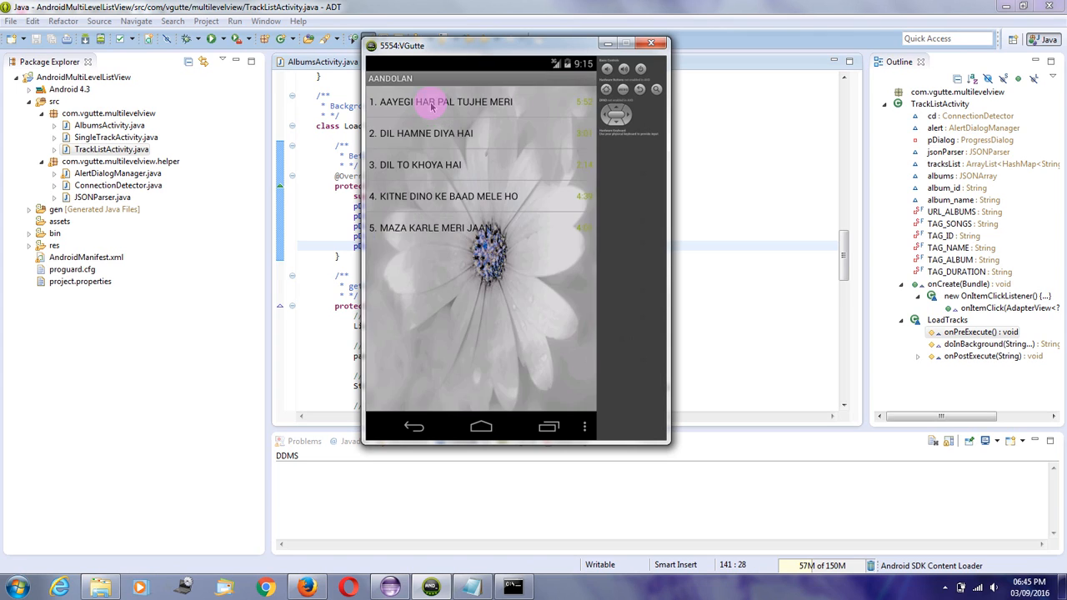
{"action": "left_click", "coordinate": [447, 102]}
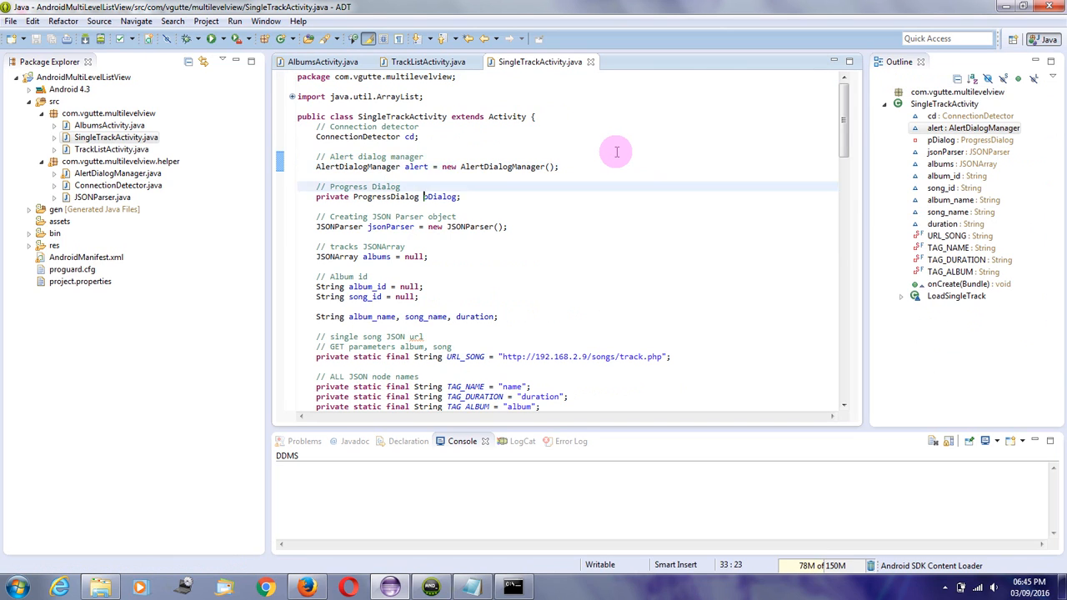
Highlight the server IP and track.php script in SingleTrackActivity's URL_SONG, checking the songs folder in Explorer
{"action": "scroll", "scroll_direction": "down", "scroll_amount": 3}
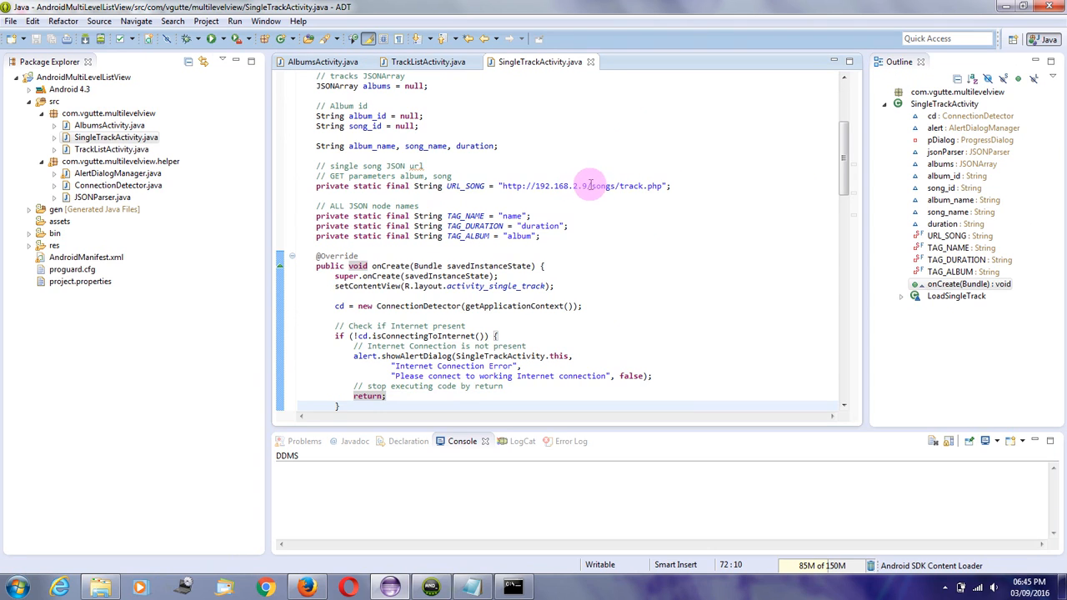
{"action": "double_click", "coordinate": [603, 187]}
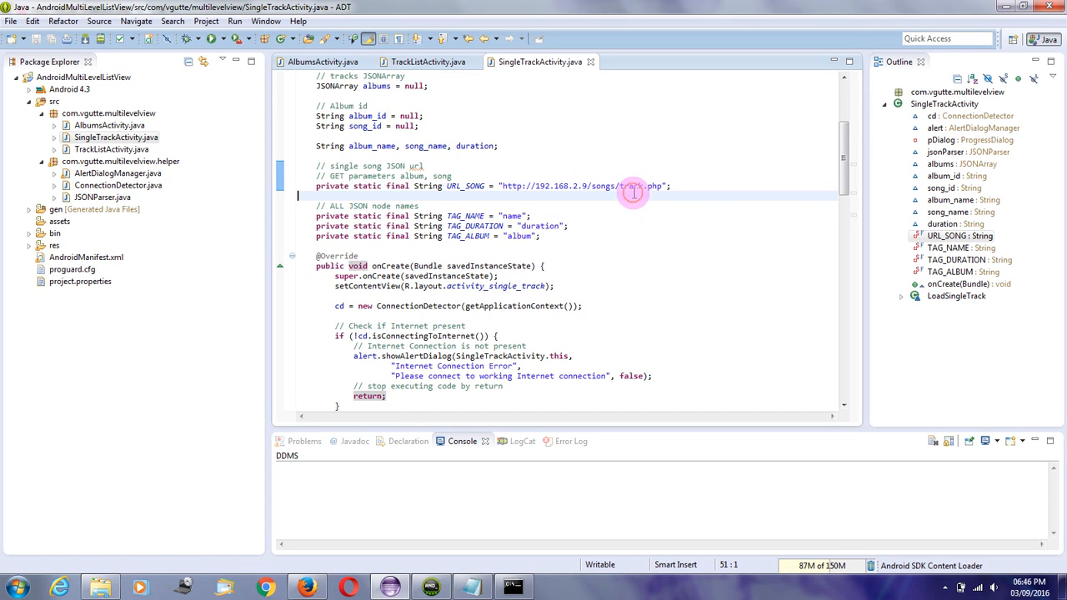
{"action": "left_click", "coordinate": [97, 586]}
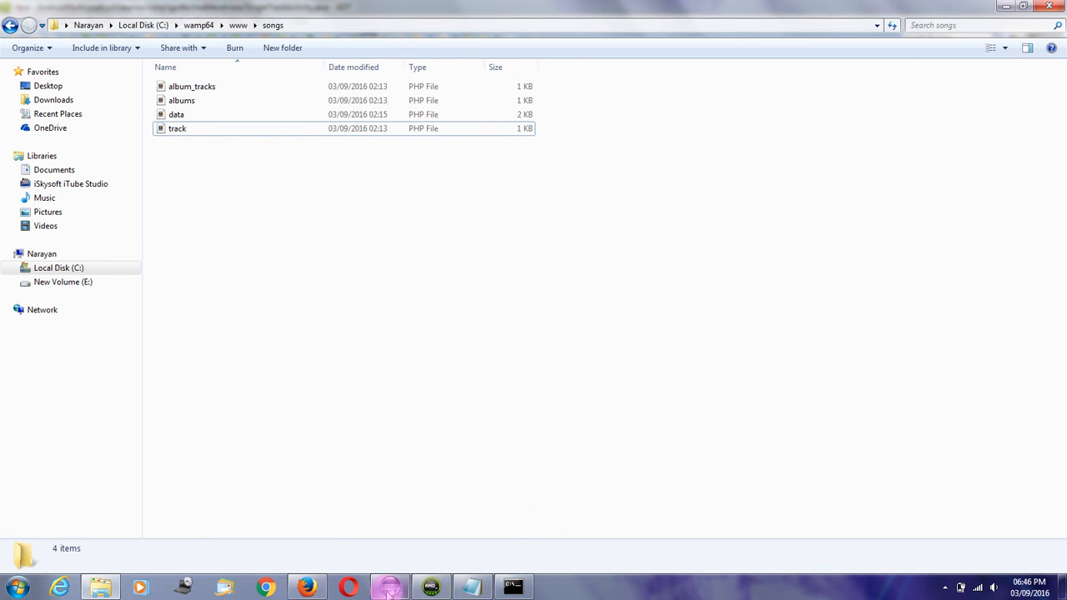
{"action": "left_click", "coordinate": [387, 587]}
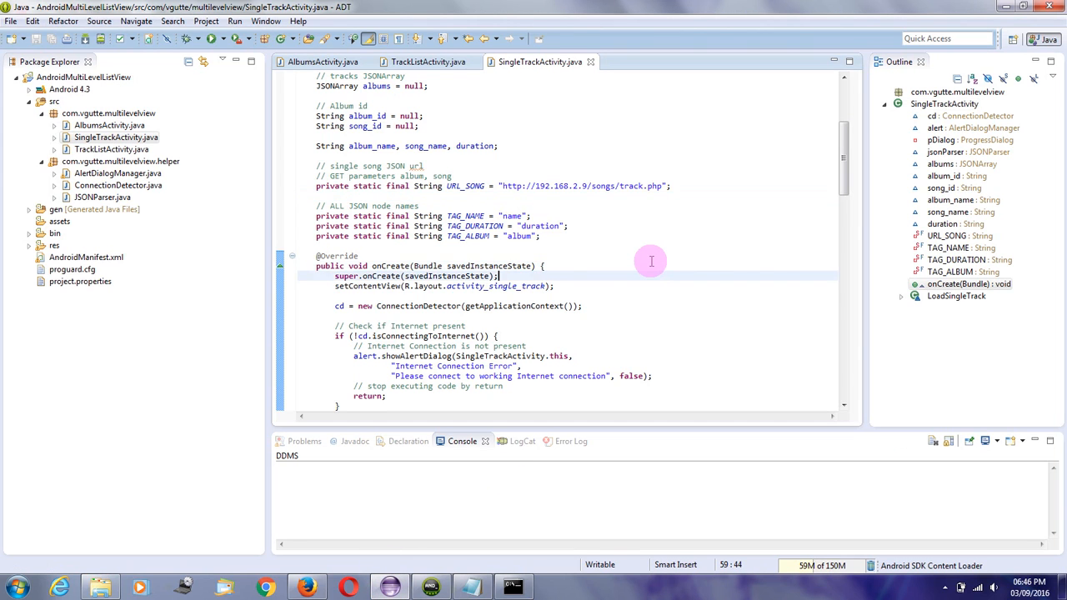
{"action": "scroll", "scroll_direction": "down", "scroll_amount": 3}
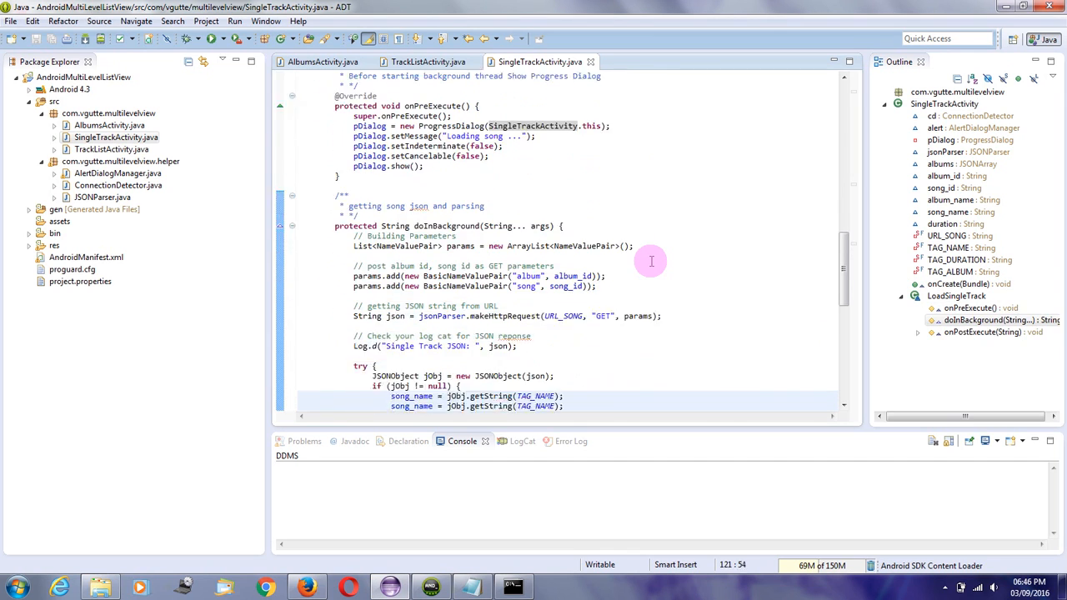
{"action": "scroll", "scroll_direction": "down", "scroll_amount": 3}
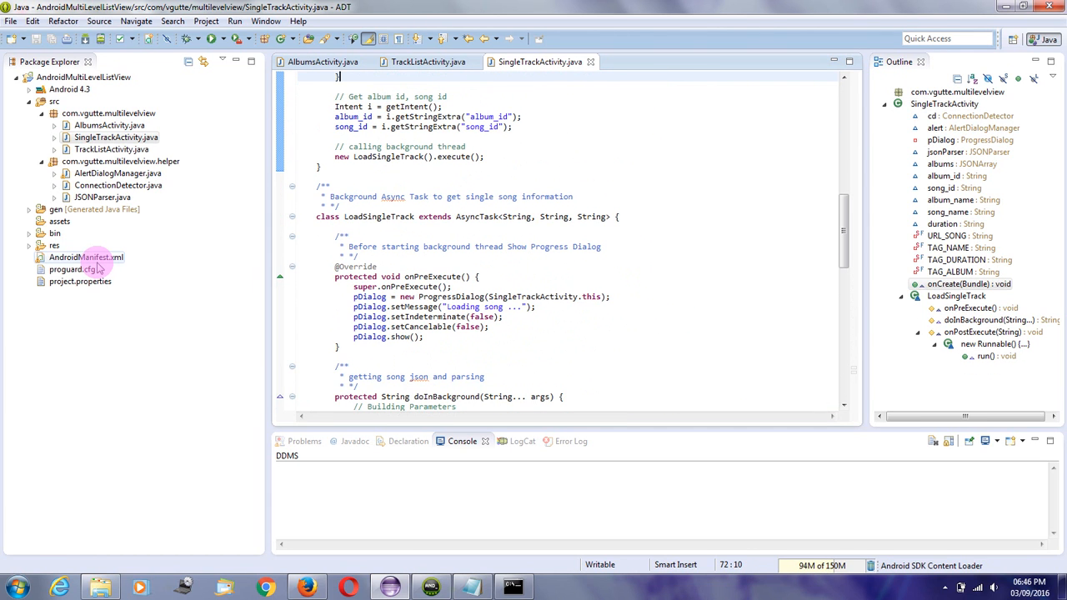
Review AndroidManifest.xml's activities and its INTERNET and ACCESS_NETWORK_STATE permissions
{"action": "double_click", "coordinate": [87, 257]}
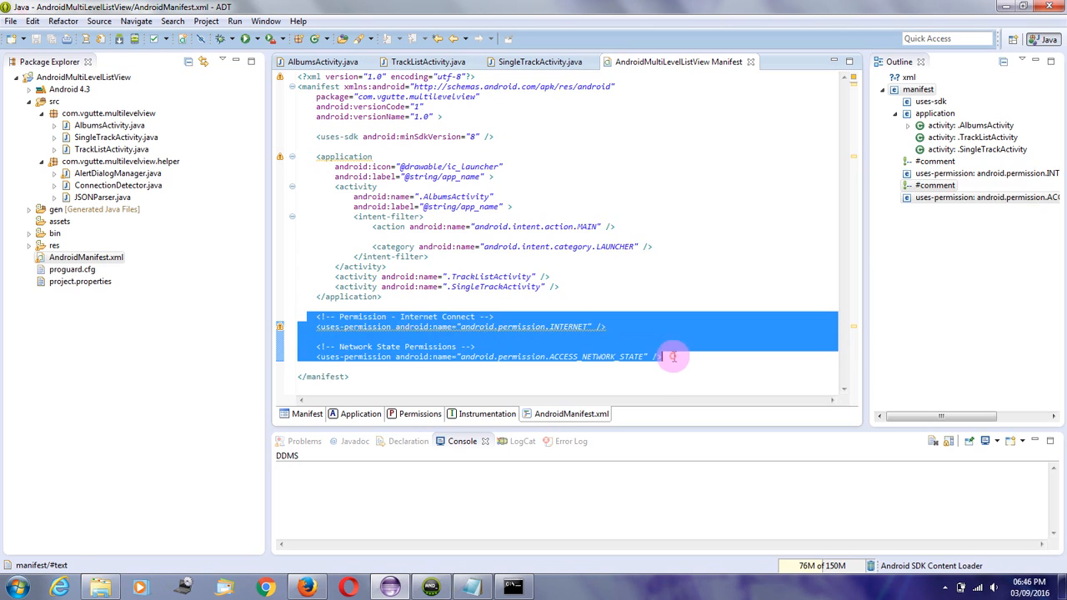
{"action": "left_click", "coordinate": [635, 308]}
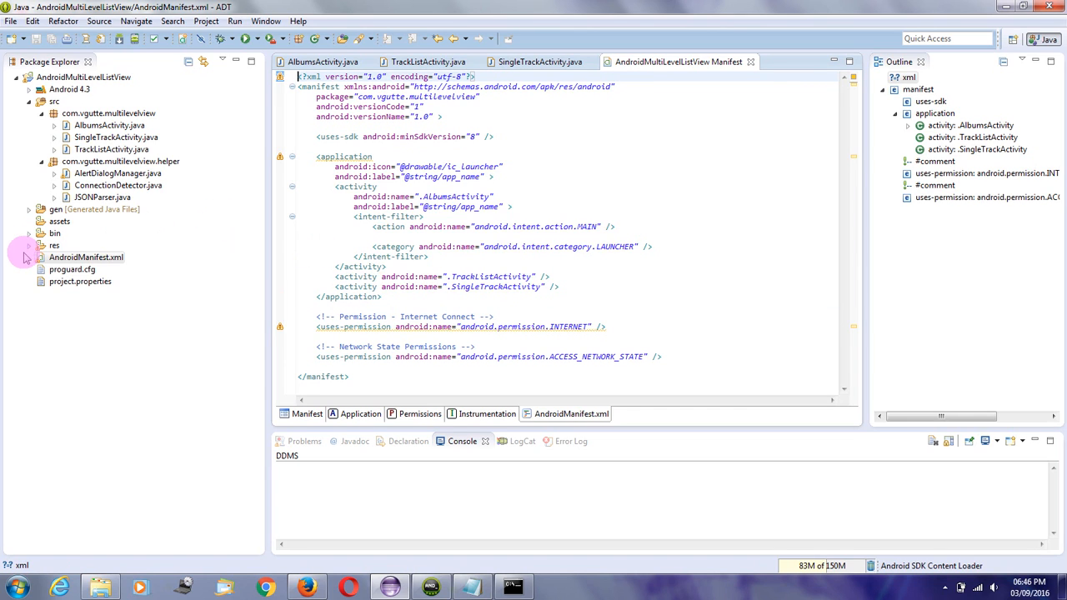
Expand res/layout in Package Explorer and view activity_albums.xml in the graphical preview
{"action": "left_click", "coordinate": [30, 243]}
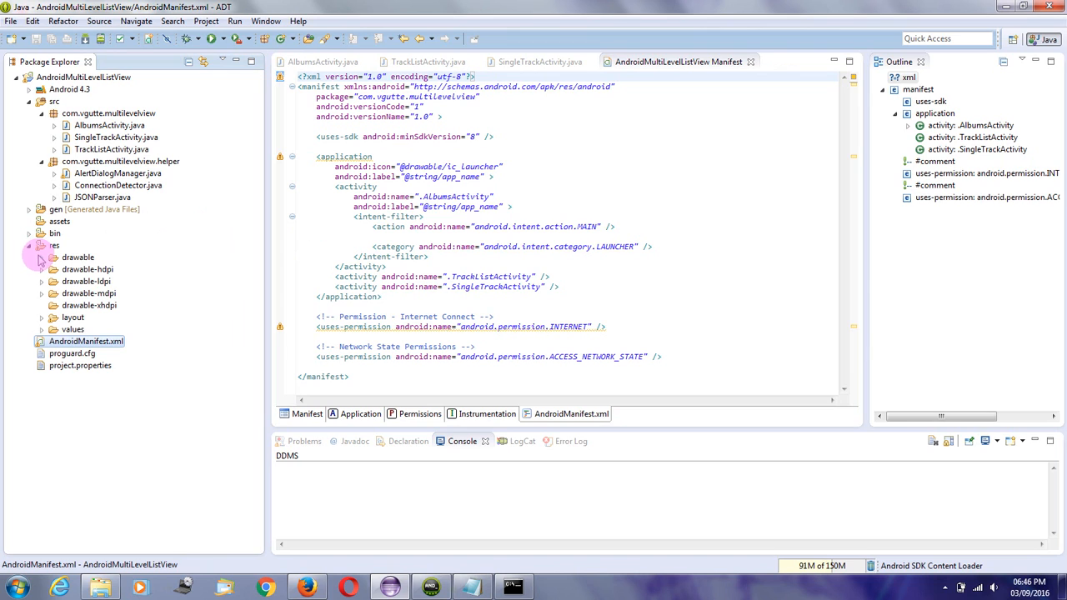
{"action": "left_click", "coordinate": [40, 257]}
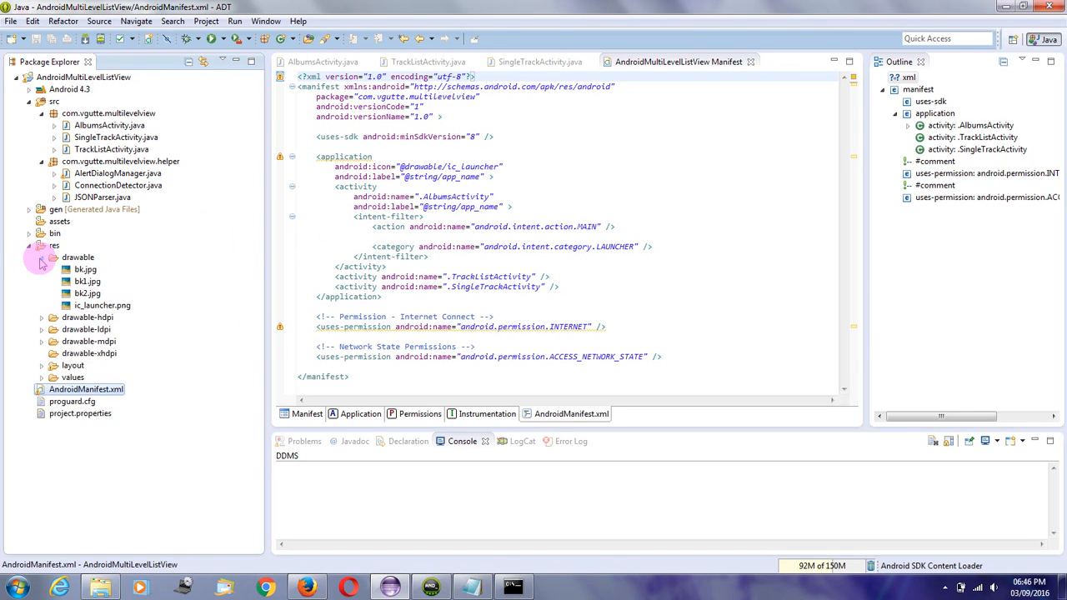
{"action": "left_click", "coordinate": [40, 257]}
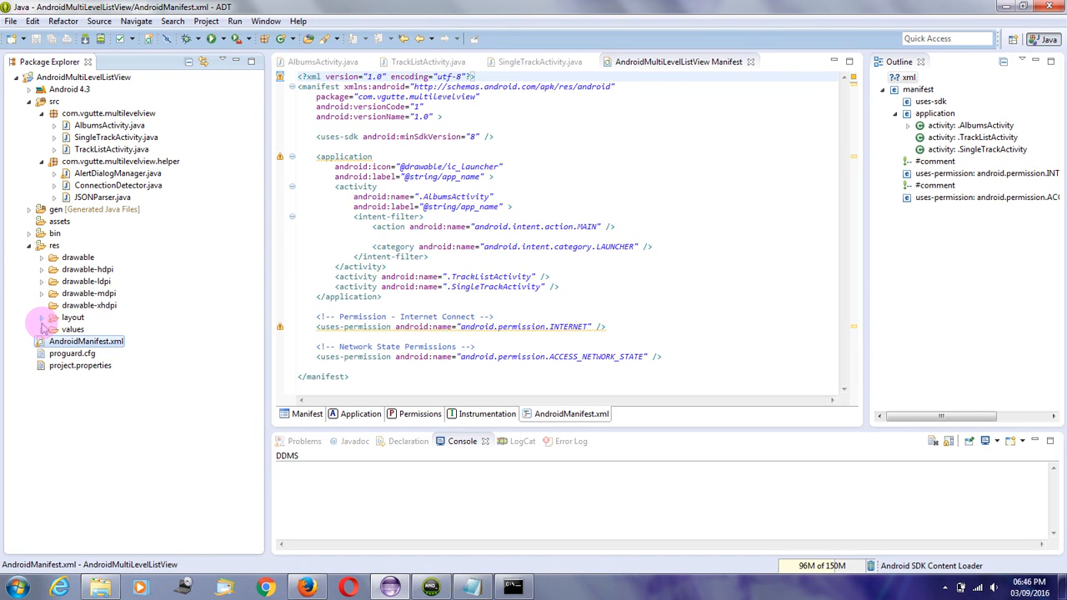
{"action": "left_click", "coordinate": [73, 317]}
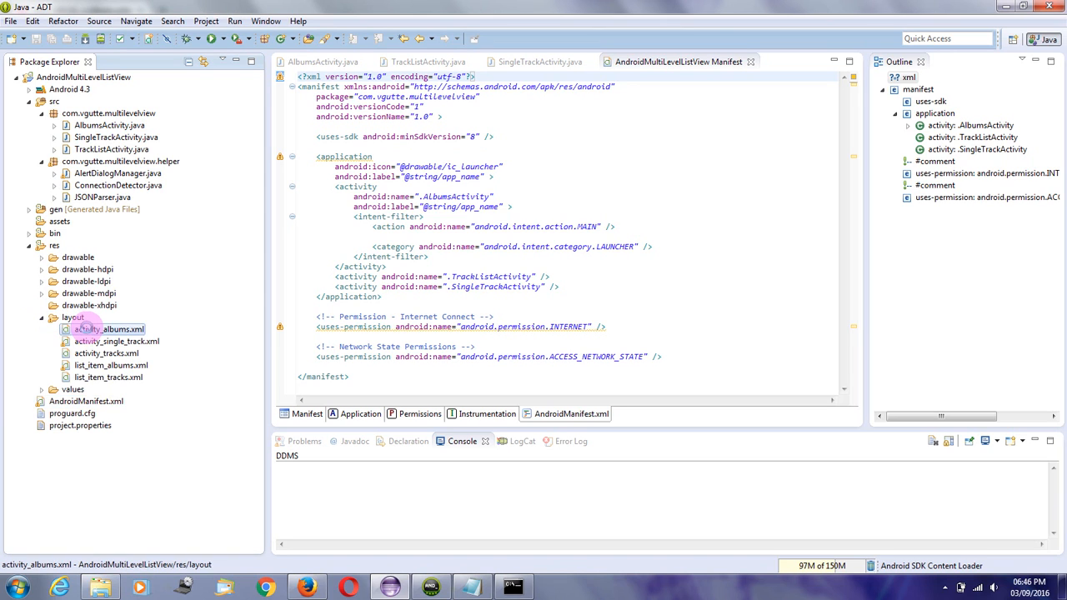
{"action": "double_click", "coordinate": [107, 328]}
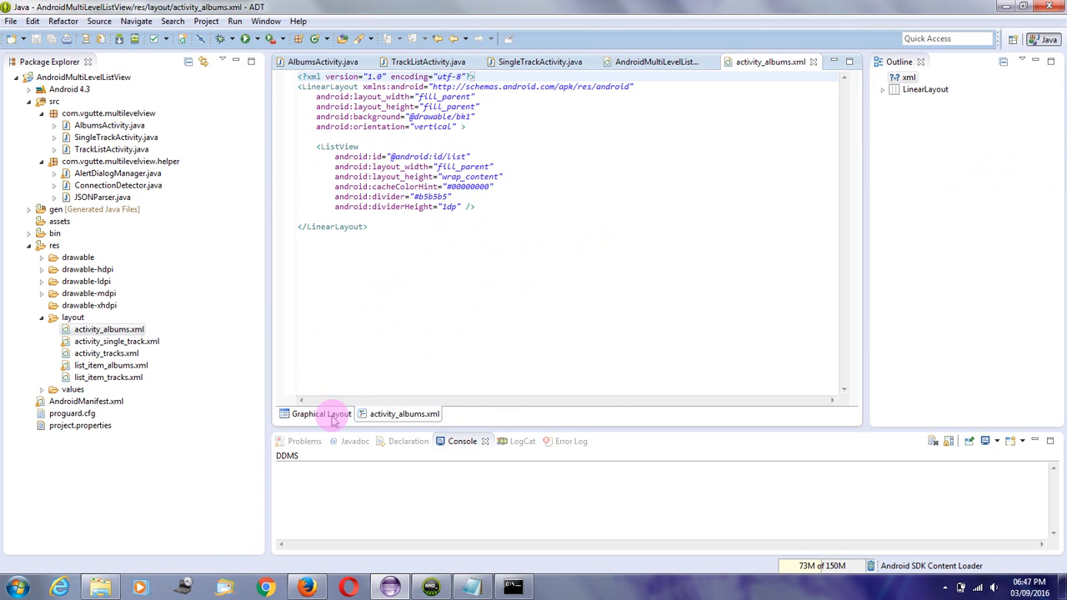
{"action": "left_click", "coordinate": [320, 414]}
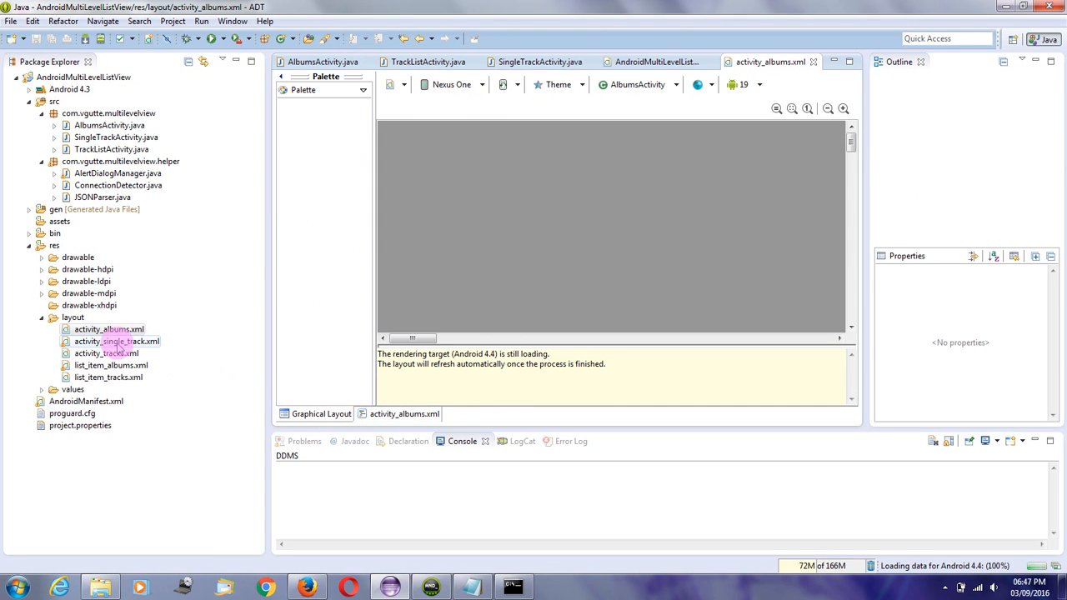
Open activity_single_track.xml, activity_tracks.xml and list_item_albums.xml from the layout folder
{"action": "double_click", "coordinate": [116, 340]}
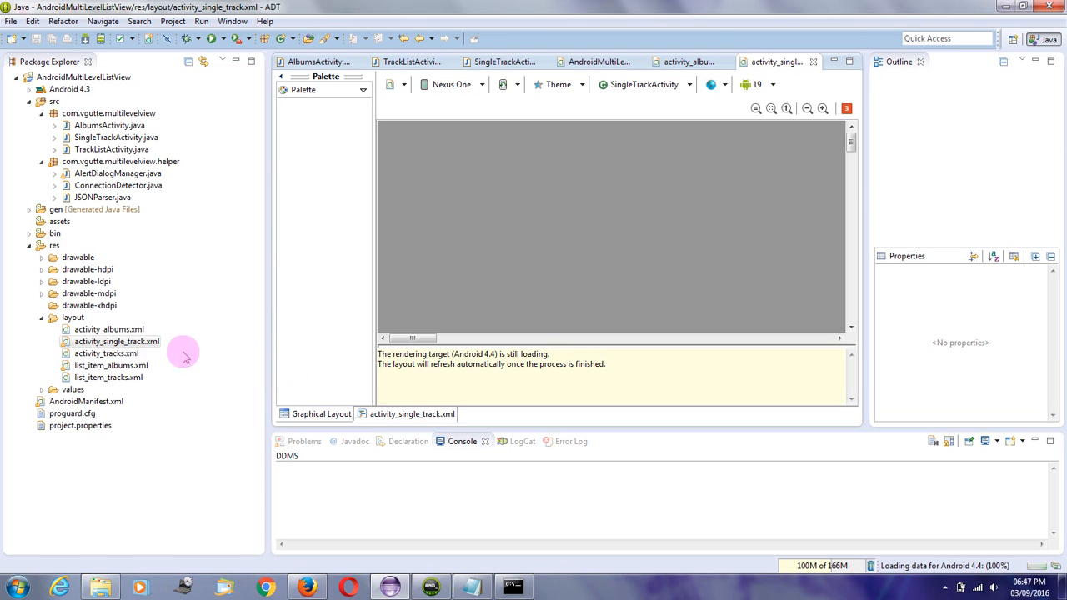
{"action": "double_click", "coordinate": [107, 354]}
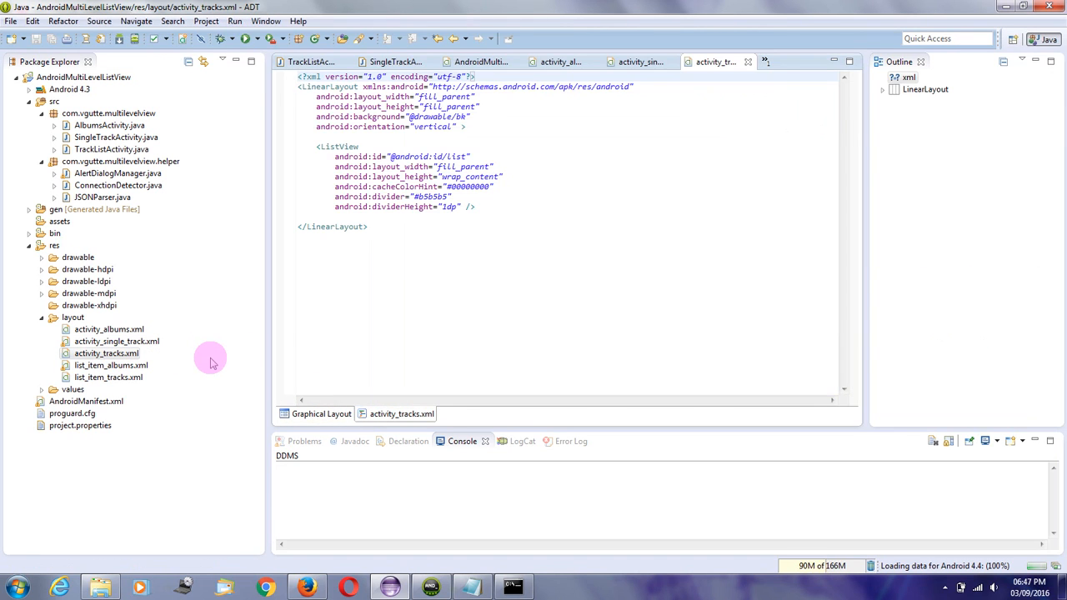
{"action": "left_click", "coordinate": [320, 413]}
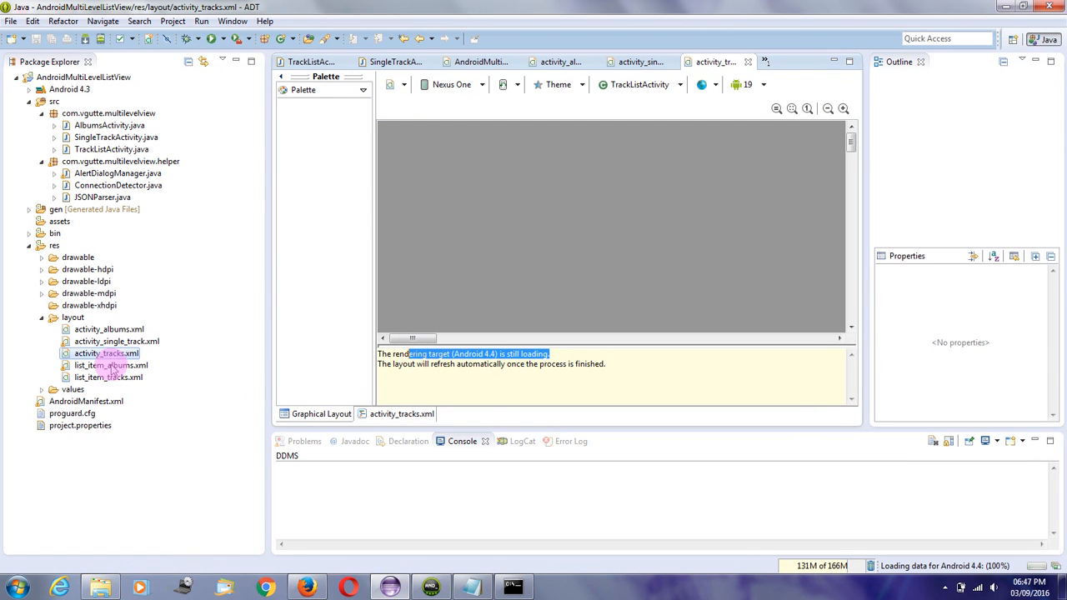
{"action": "double_click", "coordinate": [110, 365]}
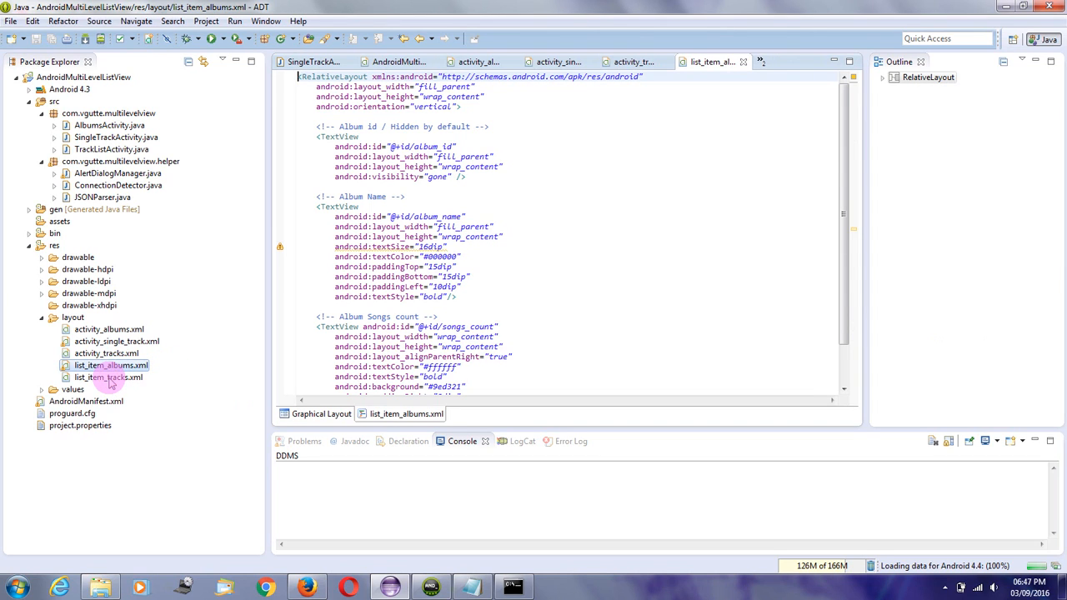
{"action": "mouse_move", "coordinate": [358, 414]}
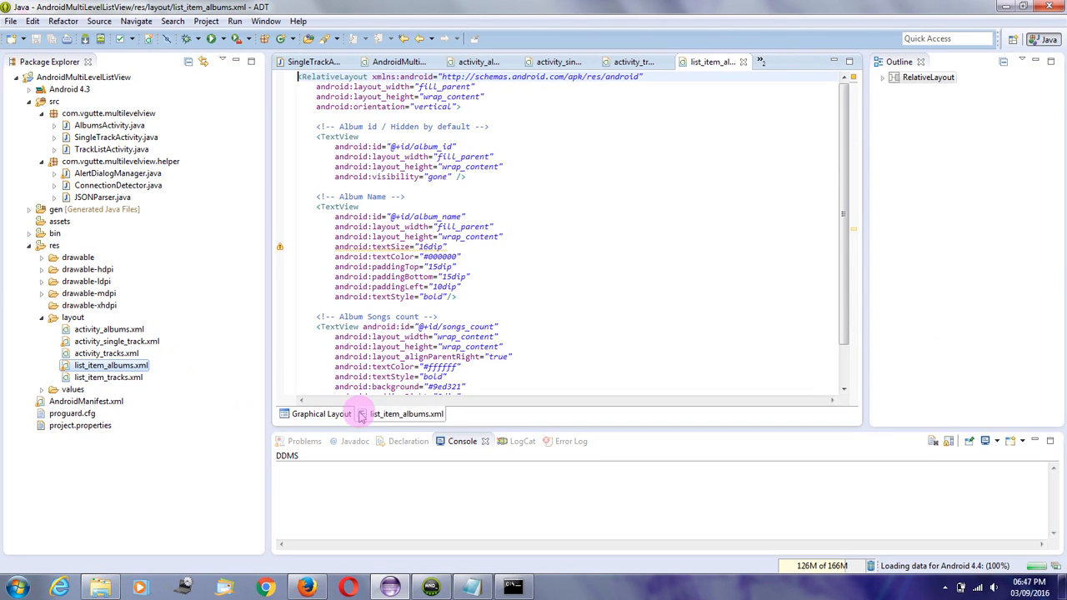
View the XML source of list_item_tracks.xml with its hidden id fields and serial number
{"action": "left_click", "coordinate": [320, 413]}
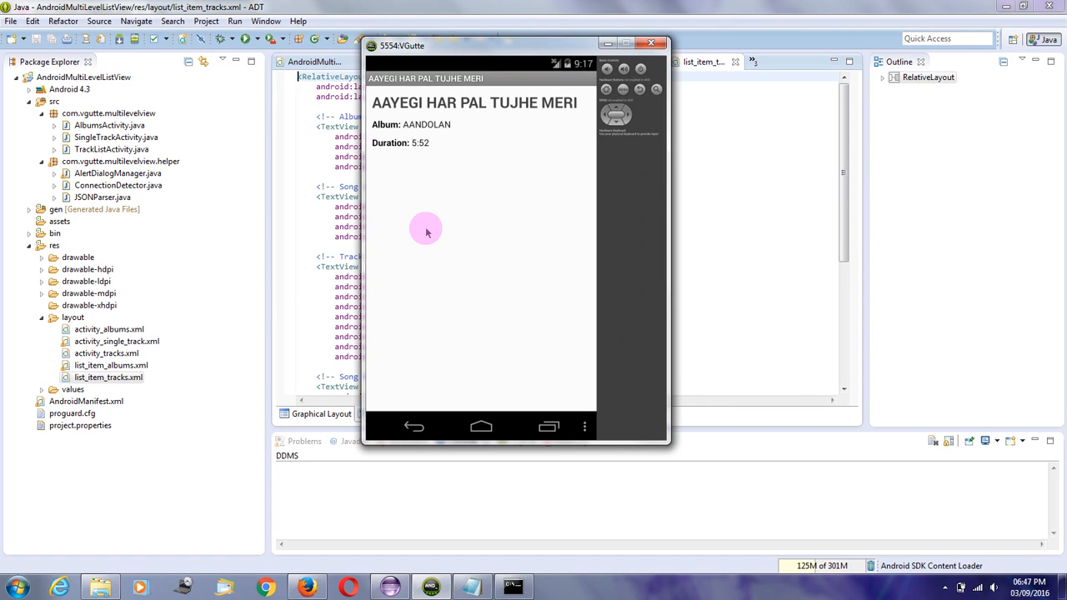
{"action": "mouse_move", "coordinate": [520, 137]}
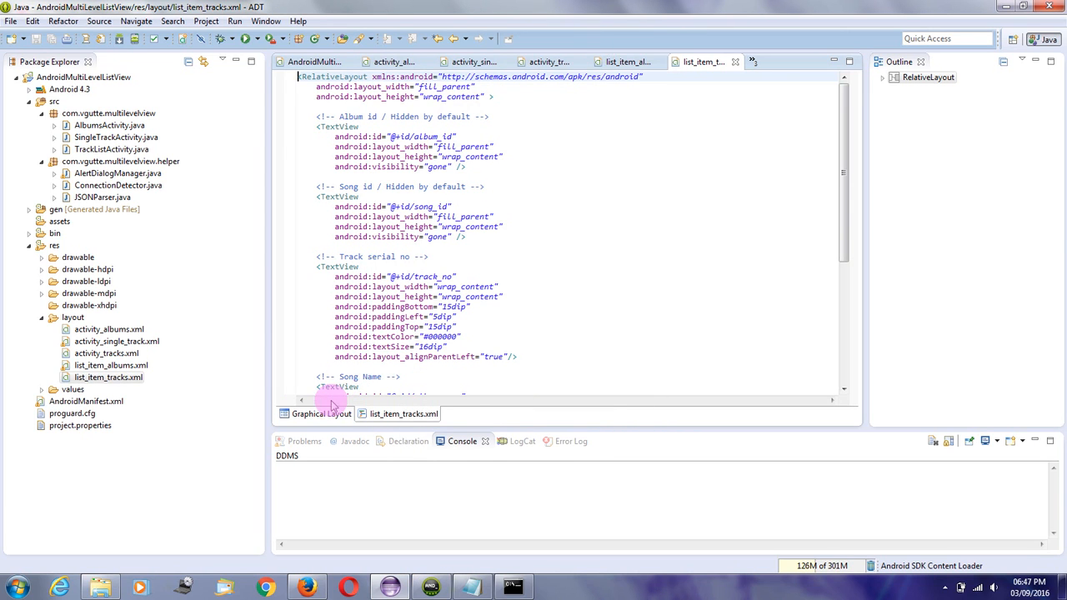
Cycle the graphical previews of list_item_albums, activity_tracks, activity_single_track and activity_albums layouts
{"action": "left_click", "coordinate": [320, 413]}
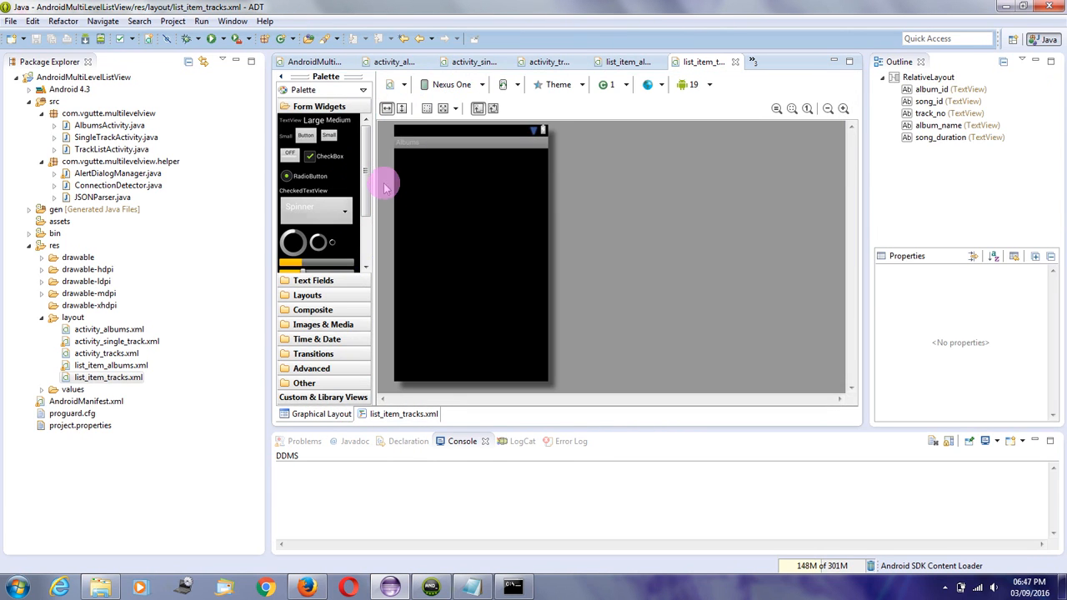
{"action": "left_click", "coordinate": [631, 60]}
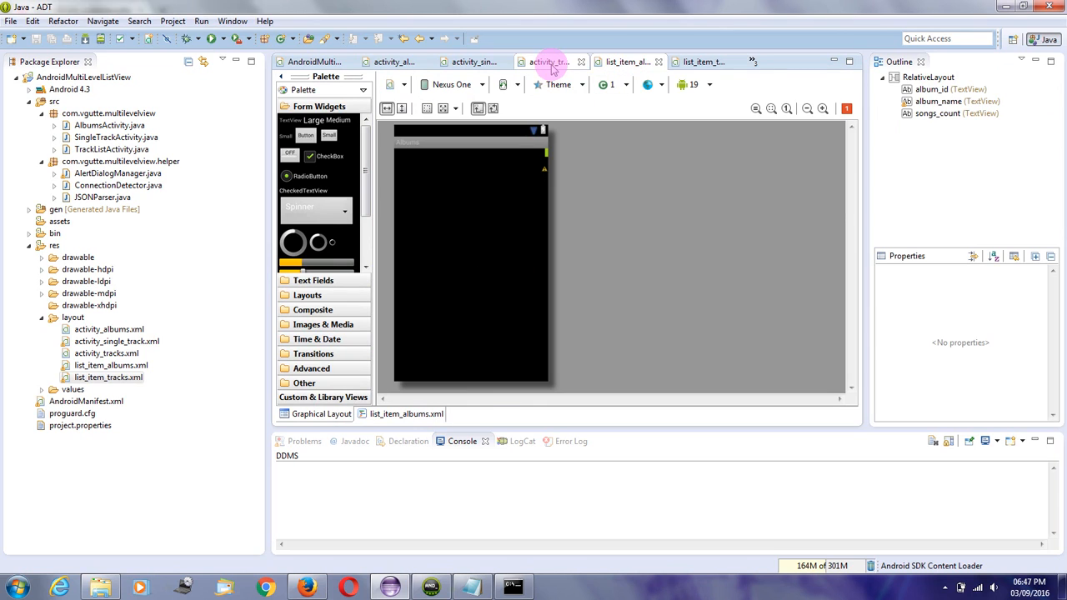
{"action": "left_click", "coordinate": [548, 60]}
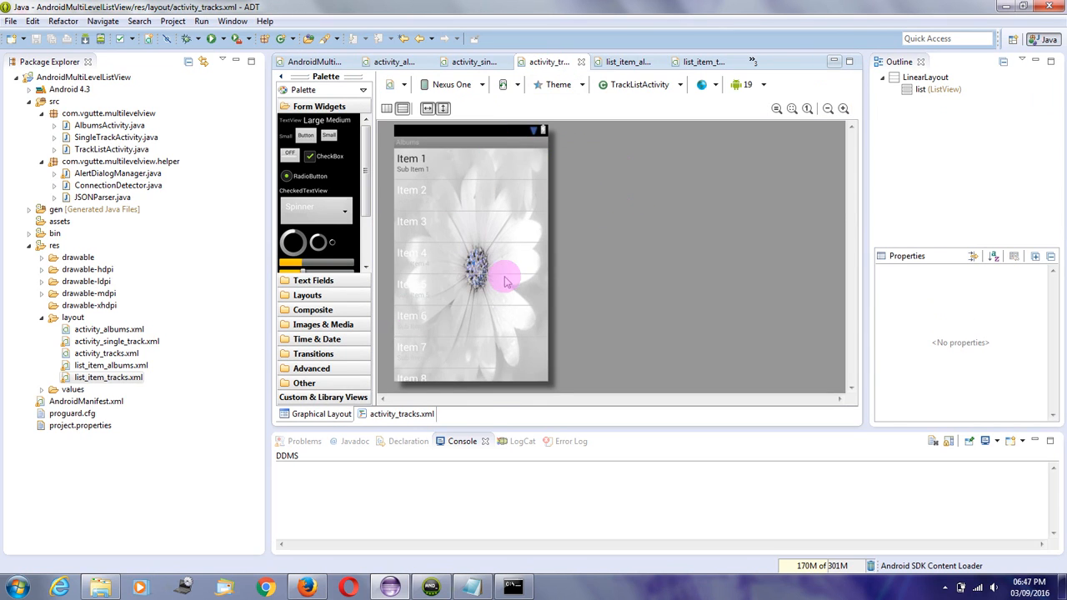
{"action": "left_click", "coordinate": [473, 60]}
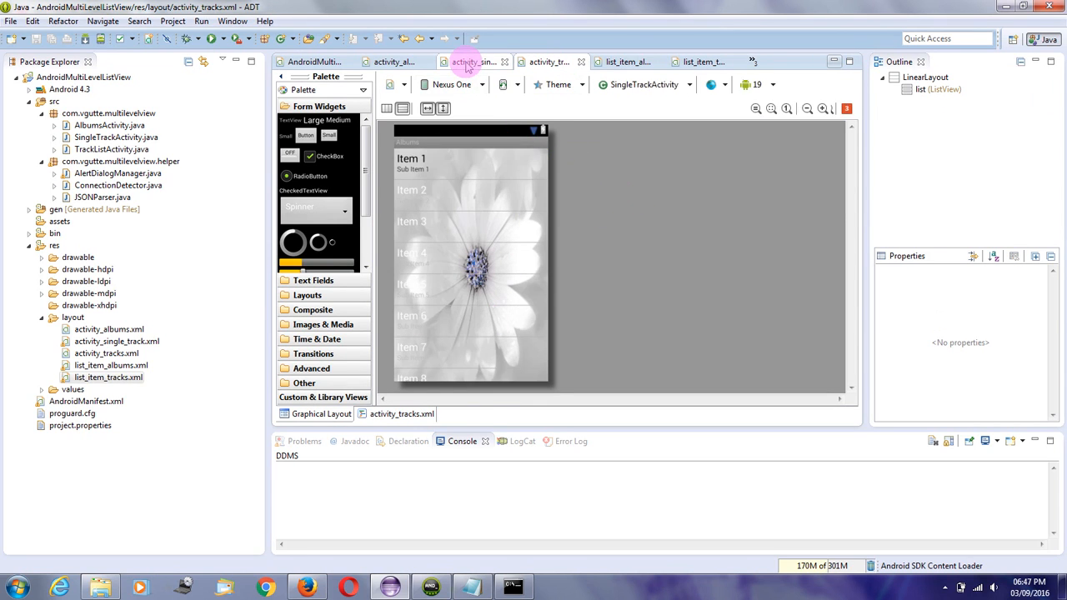
{"action": "left_click", "coordinate": [474, 60]}
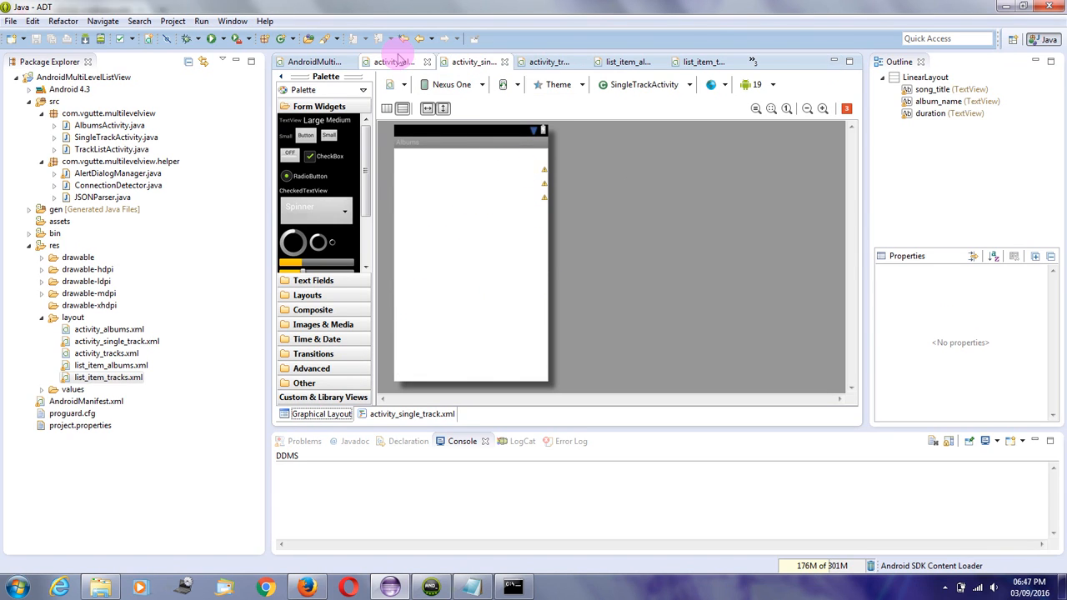
{"action": "left_click", "coordinate": [393, 60]}
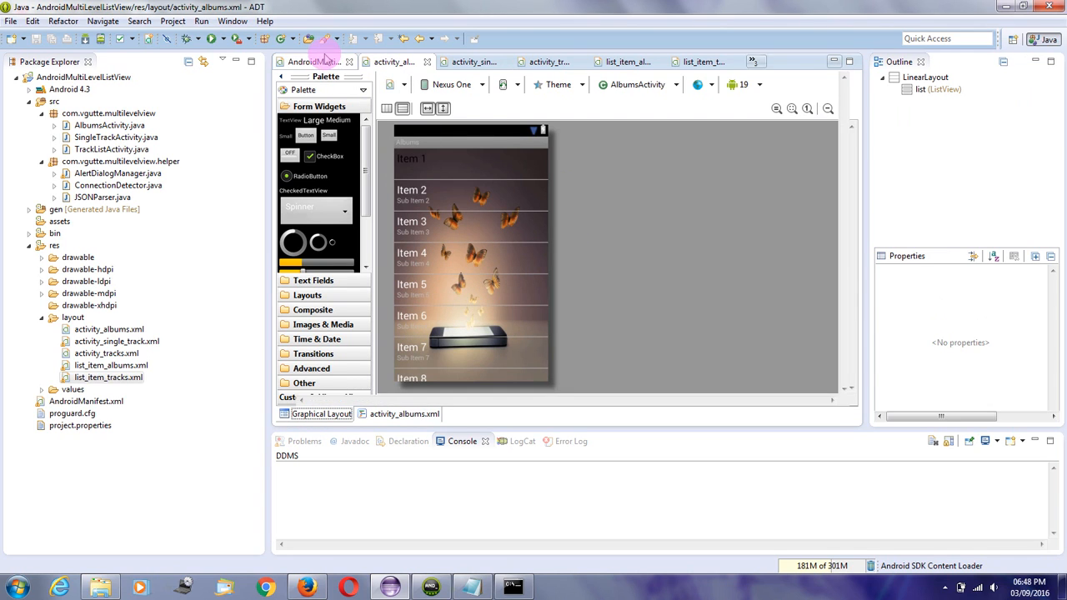
Close all open editor files via the tab's Close All command
{"action": "right_click", "coordinate": [300, 62]}
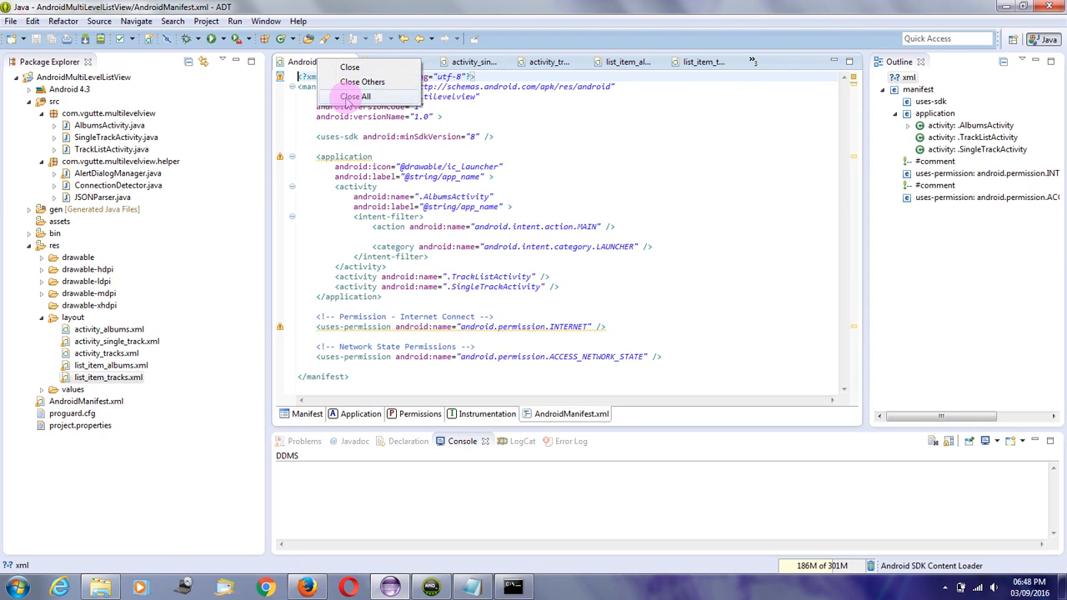
{"action": "left_click", "coordinate": [357, 95]}
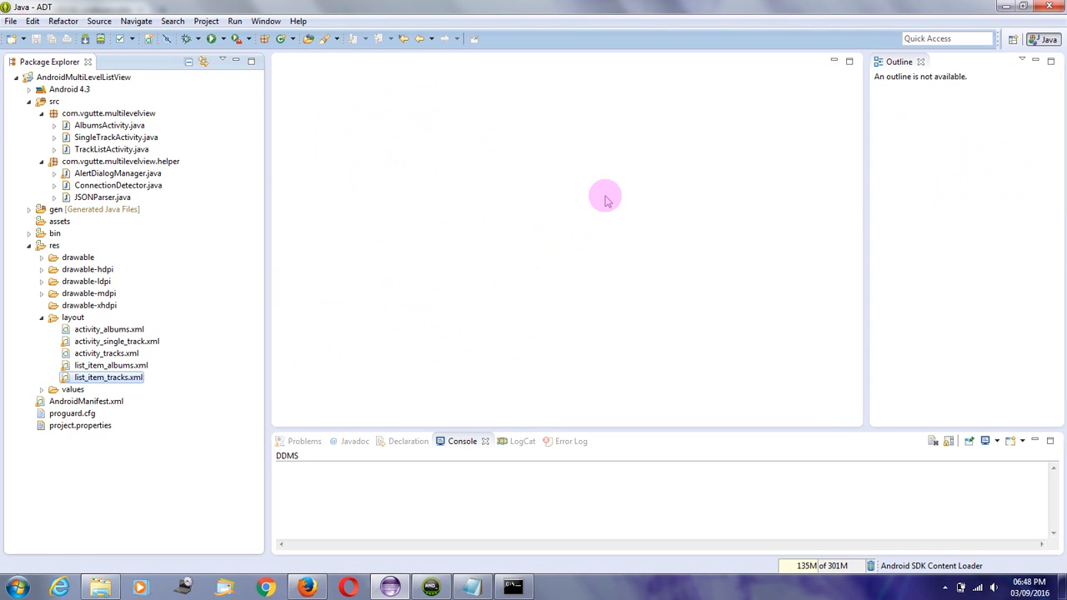
{"action": "mouse_move", "coordinate": [210, 210]}
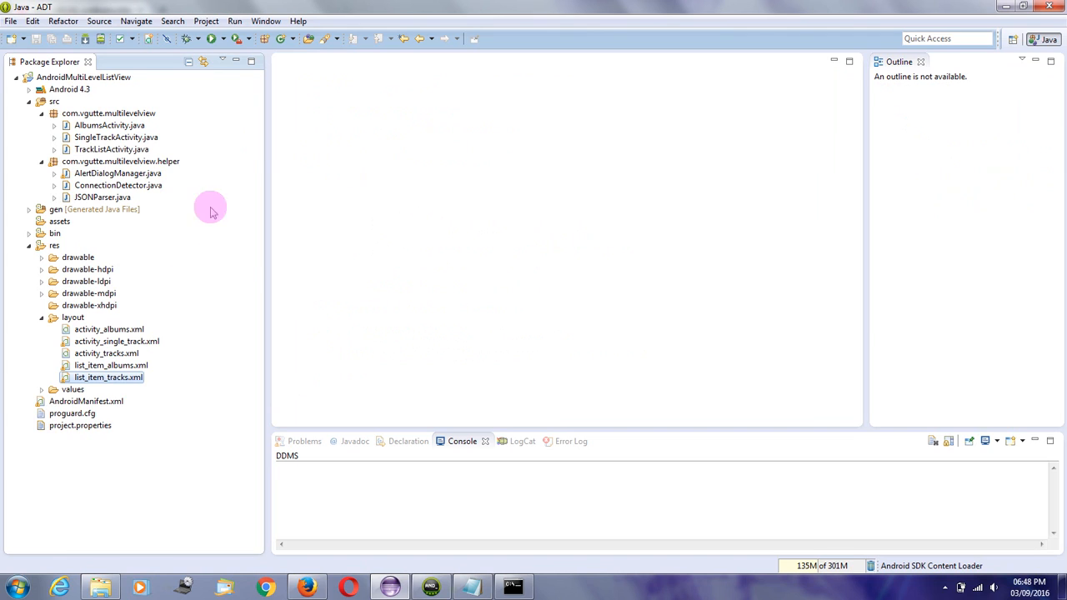
{"action": "mouse_move", "coordinate": [175, 320]}
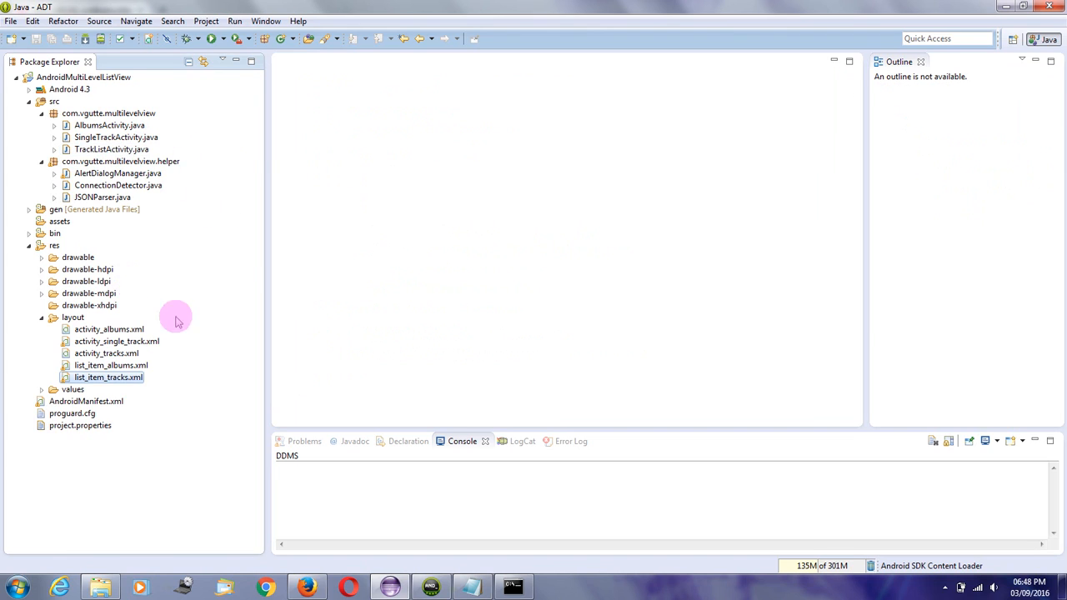
{"action": "left_click", "coordinate": [86, 400]}
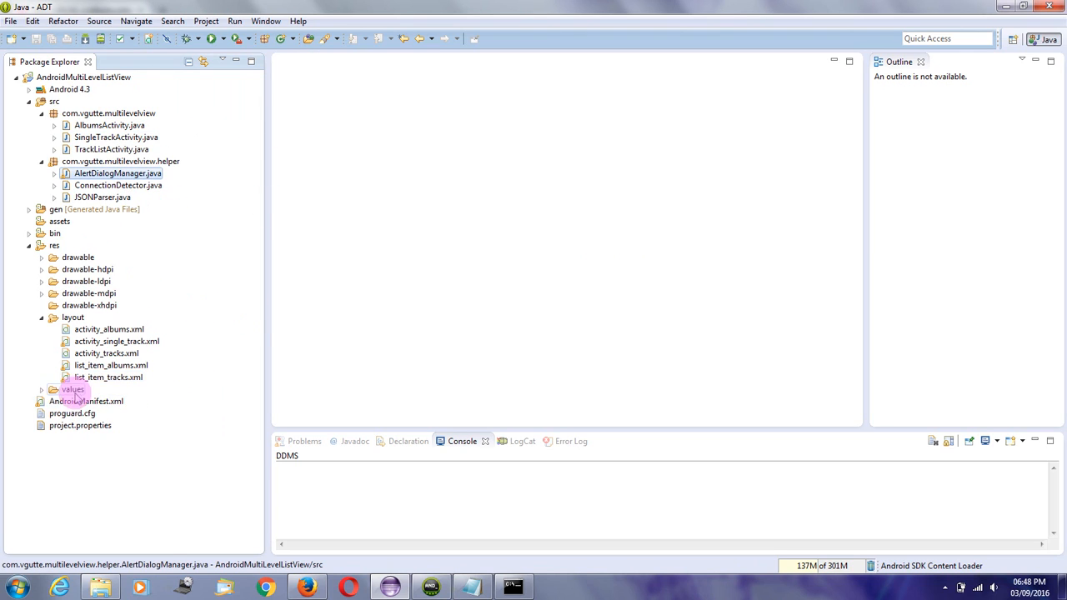
Reopen AndroidManifest.xml from Package Explorer in its XML source view
{"action": "double_click", "coordinate": [86, 400]}
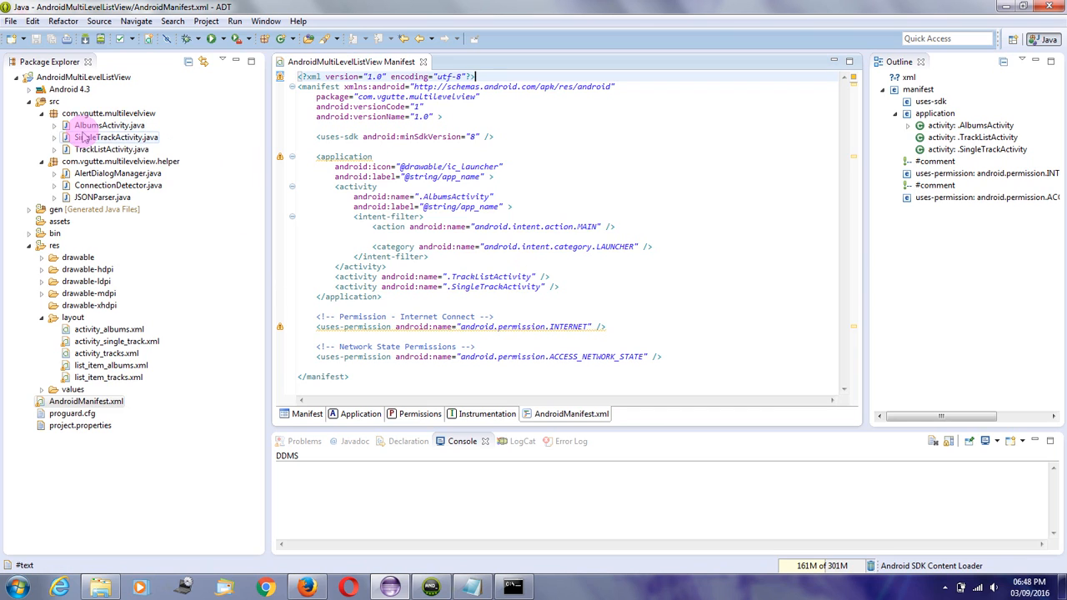
{"action": "left_click", "coordinate": [55, 125]}
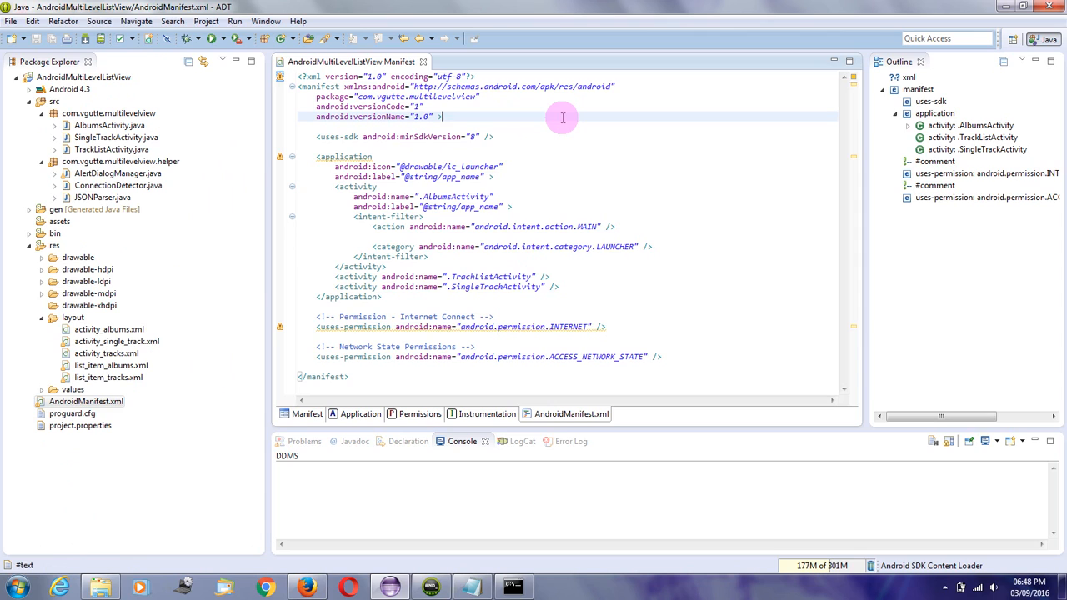
{"action": "left_click", "coordinate": [444, 117]}
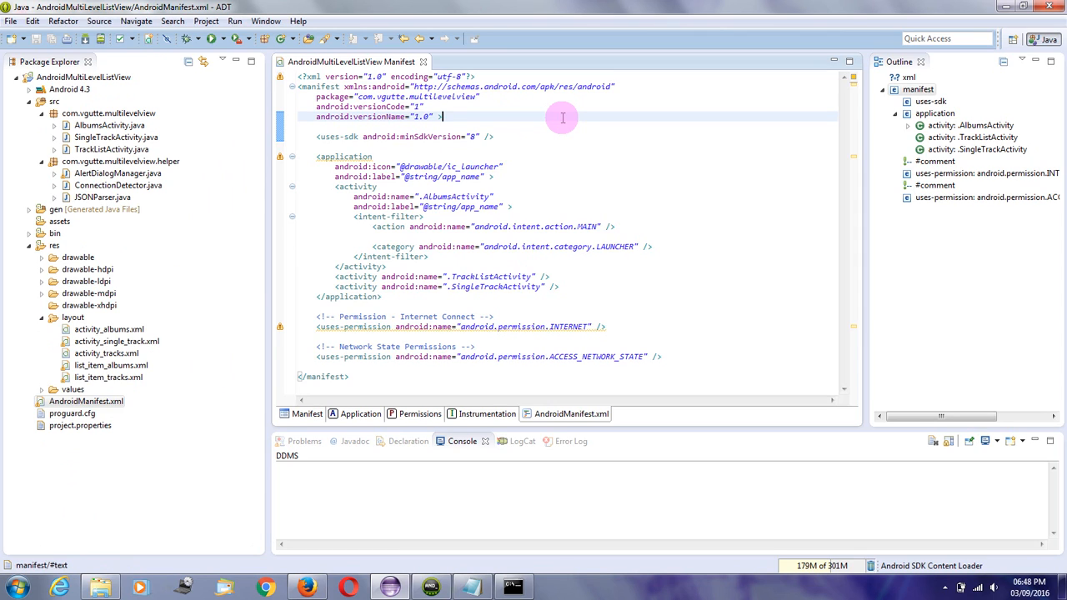